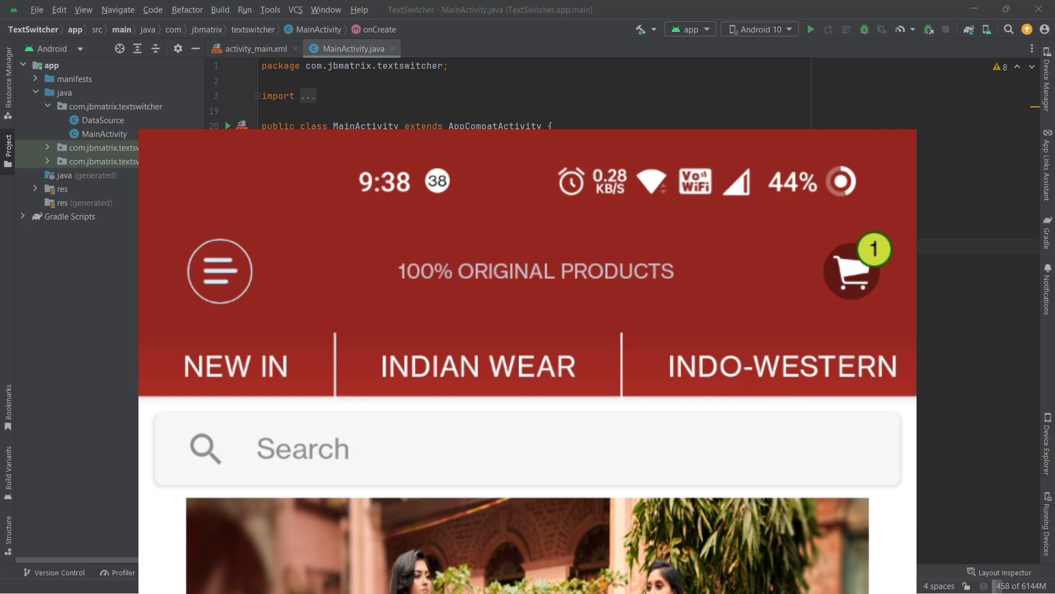
Step: Set the TextSwitcher's layout_width to match_parent
{"action": "left_click", "coordinate": [256, 48]}
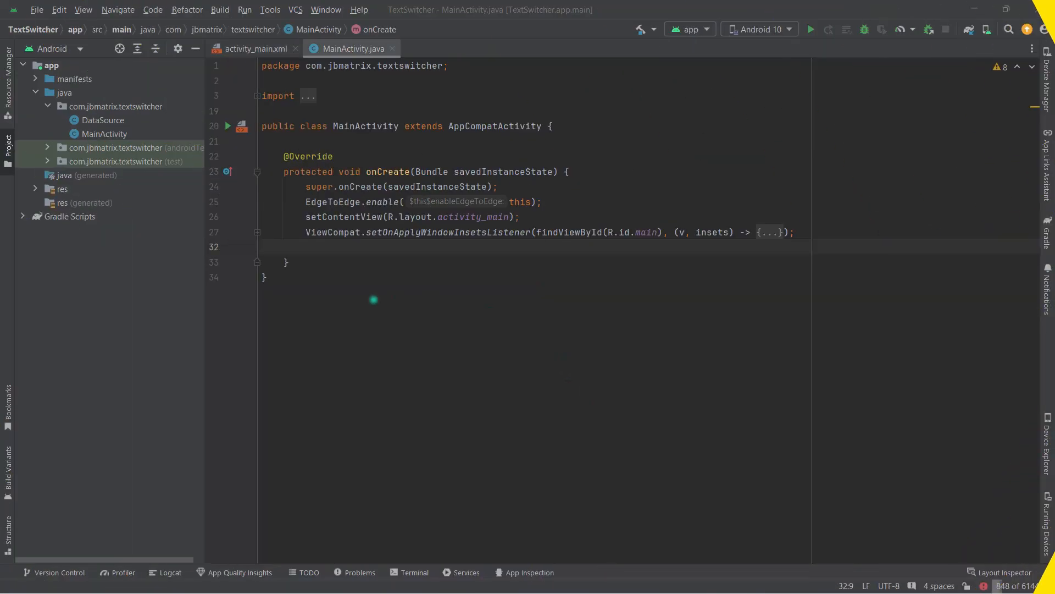
{"action": "left_click", "coordinate": [255, 48]}
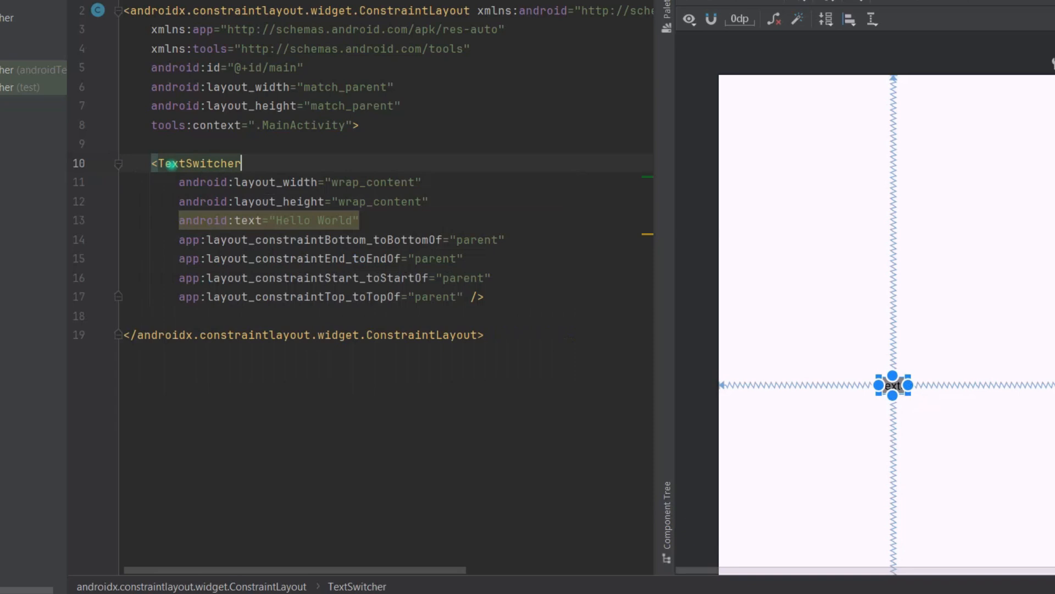
{"action": "double_click", "coordinate": [374, 182]}
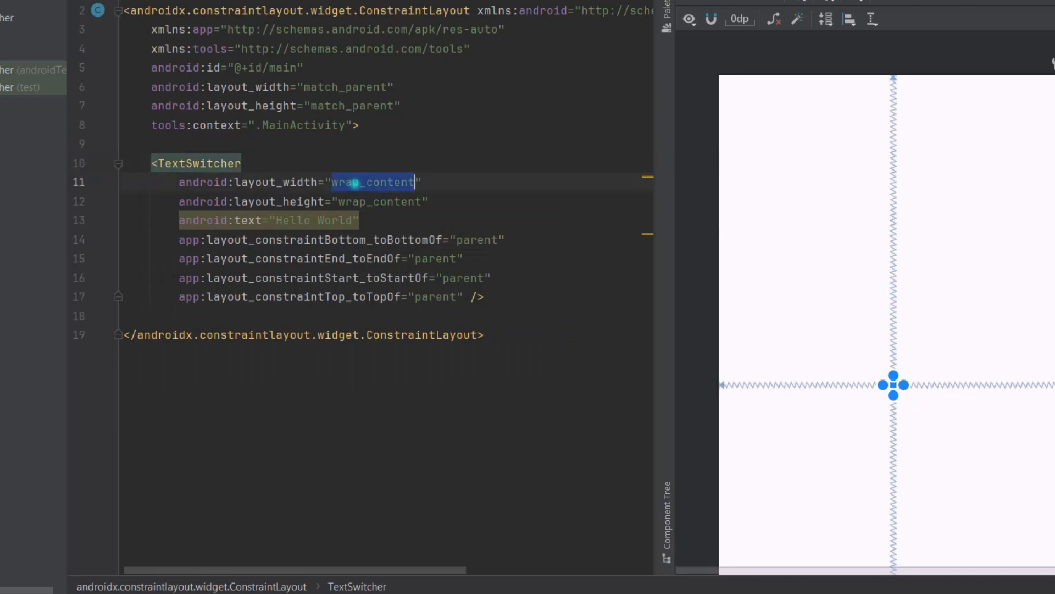
{"action": "type", "text": "match_parent"}
{"action": "left_click", "coordinate": [271, 220]}
{"action": "type", "text": "i"}
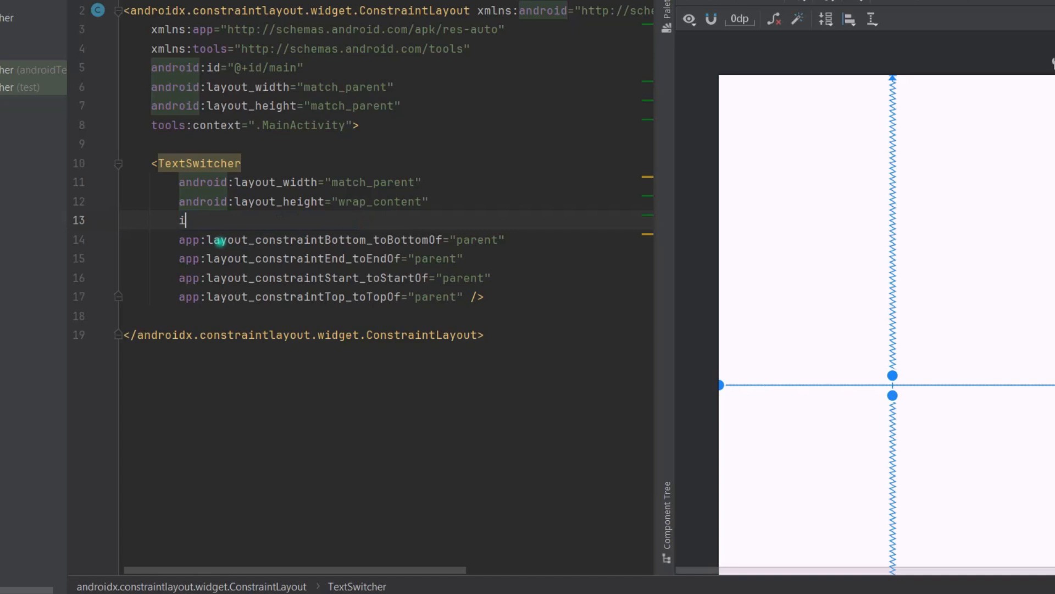
Step: Give the TextSwitcher slide_in_left inAnimation and slide_out_right outAnimation attributes
{"action": "type", "text": "android:inAnimation=\"\""}
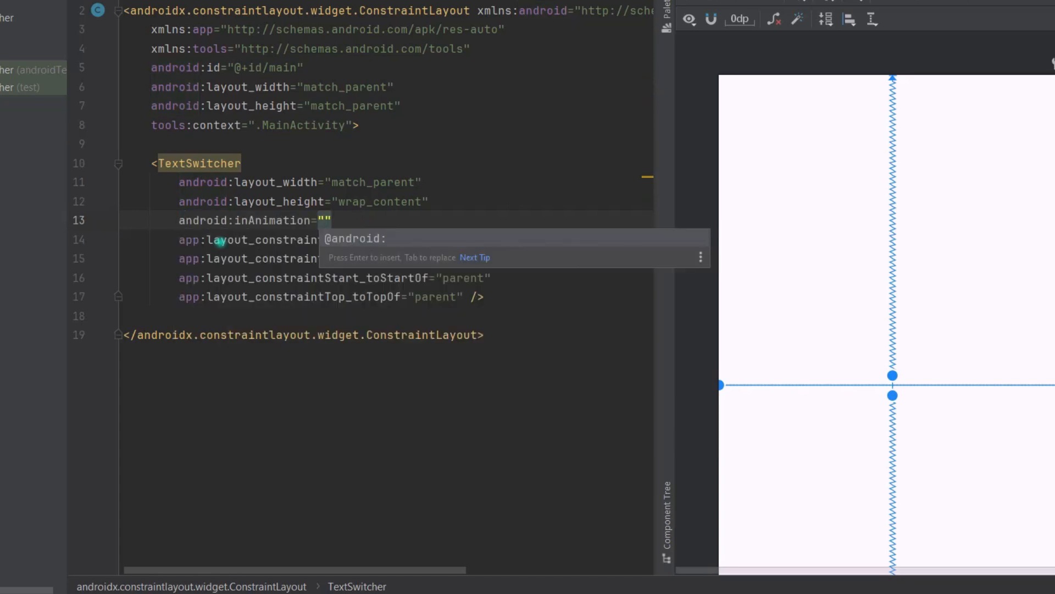
{"action": "type", "text": "@an"}
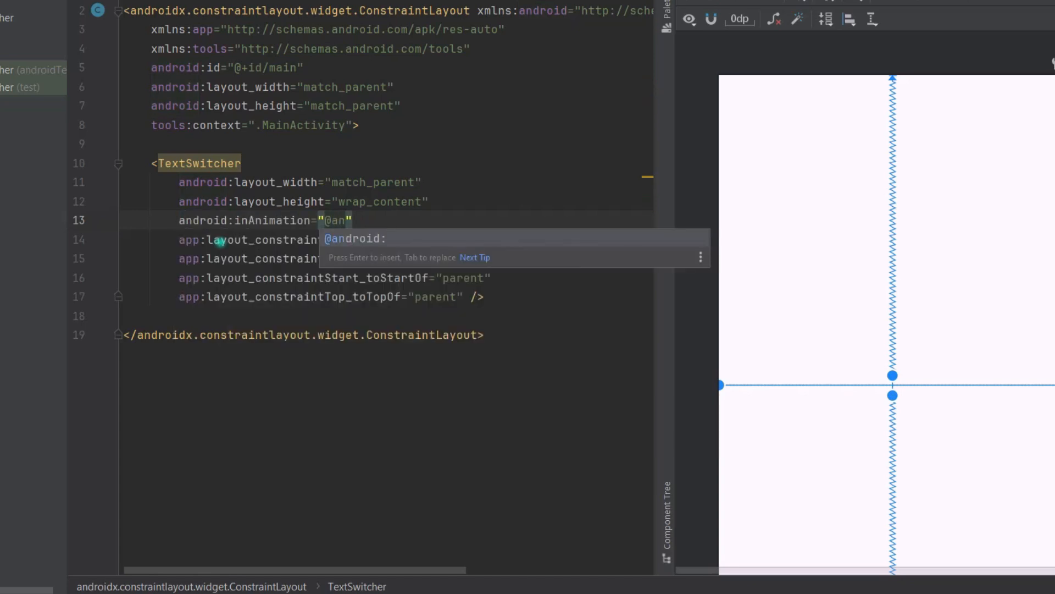
{"action": "type", "text": "droid:anisl"}
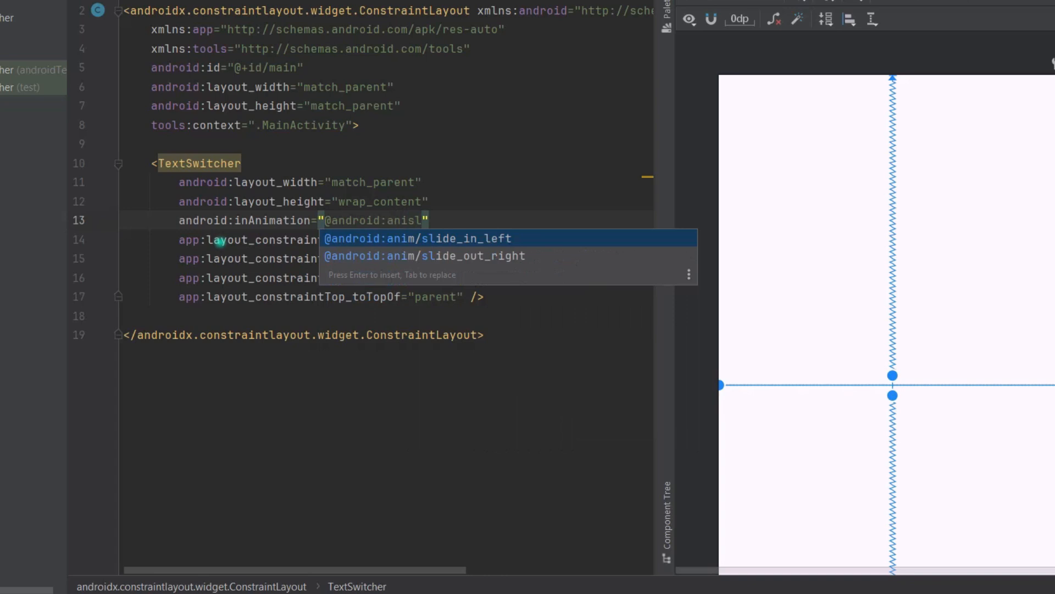
{"action": "left_click", "coordinate": [417, 237]}
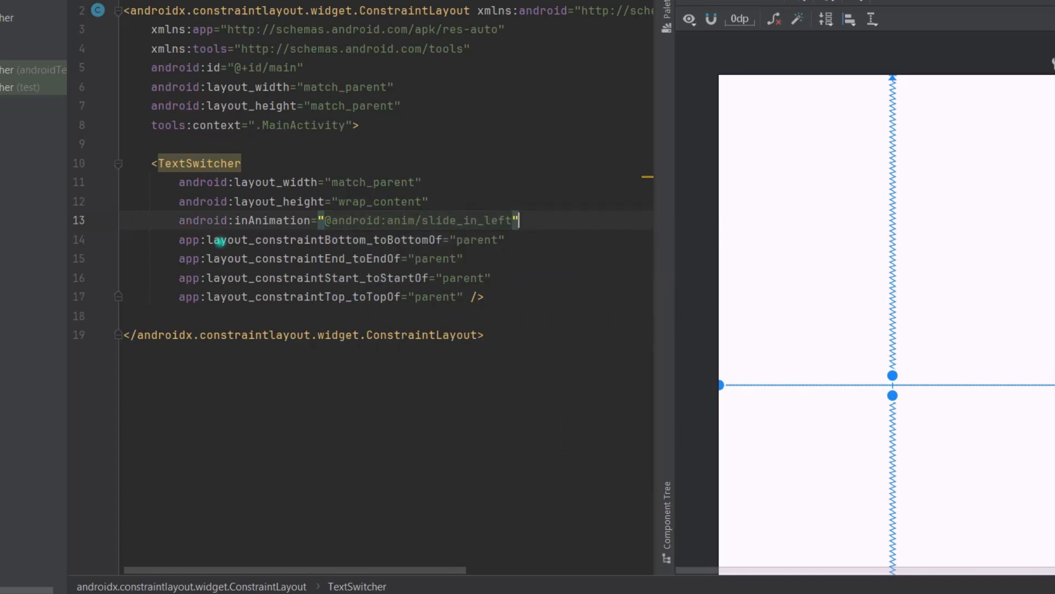
{"action": "type", "text": "android:outAnimation=\""}
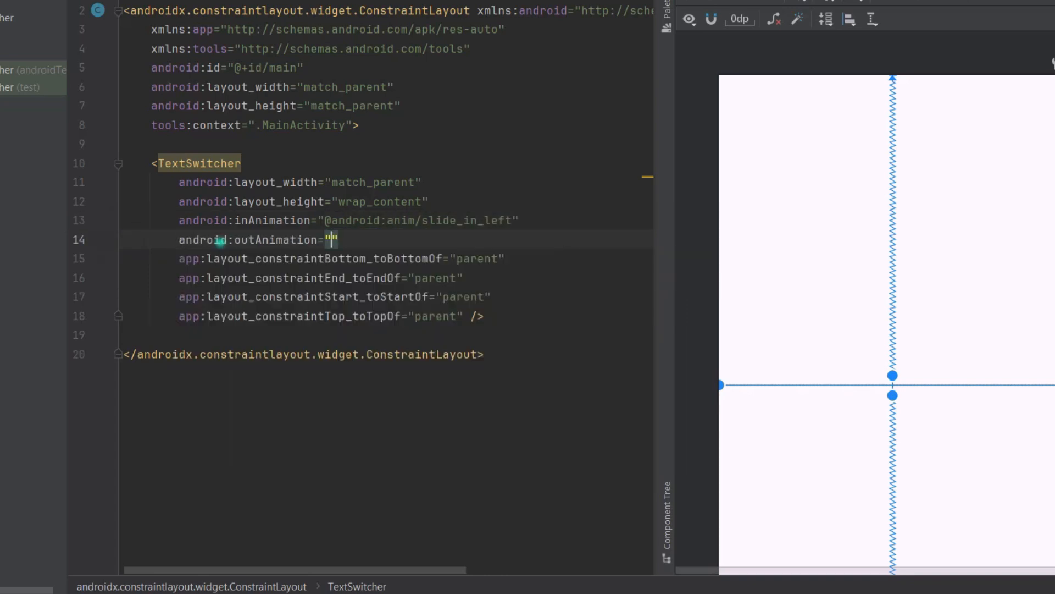
{"action": "type", "text": "@android:"}
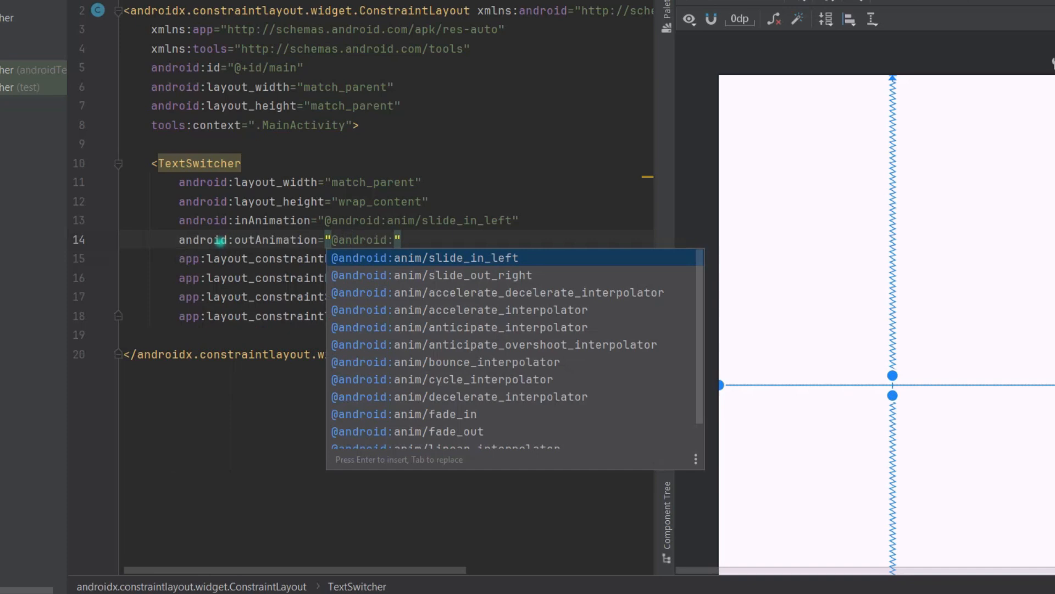
{"action": "key", "text": "Down"}
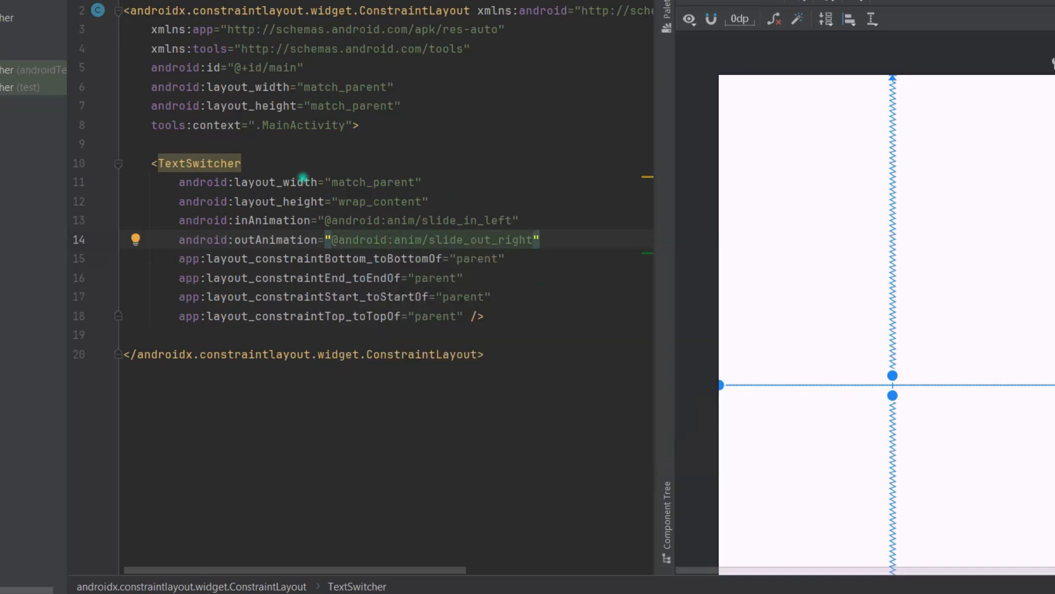
Step: Add android:id="@+id/text_switcher" to the TextSwitcher and select the id
{"action": "key", "text": "Enter"}
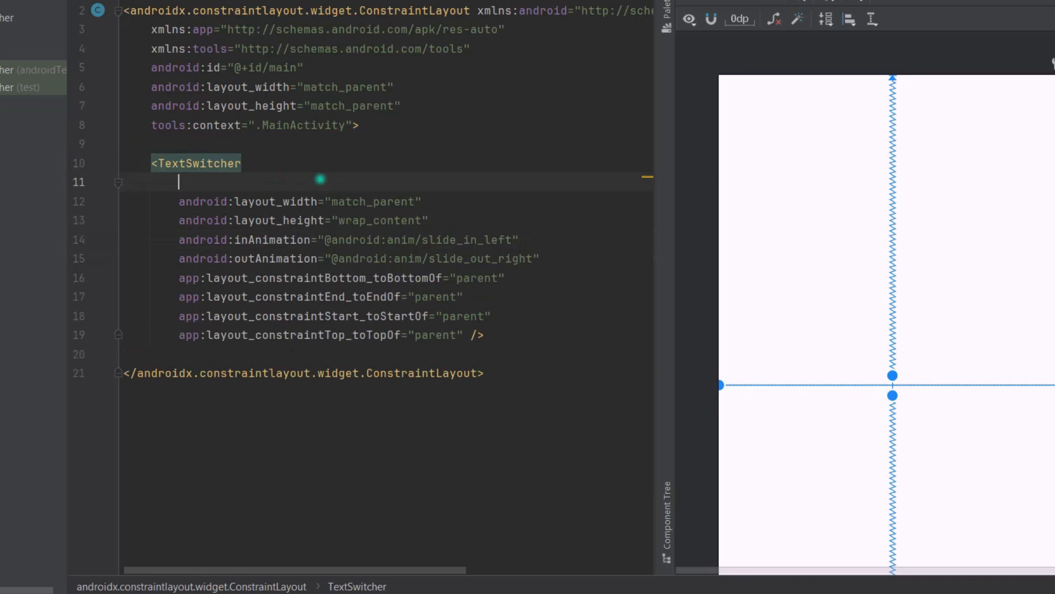
{"action": "type", "text": "android:id=\"@+id/text_swit"}
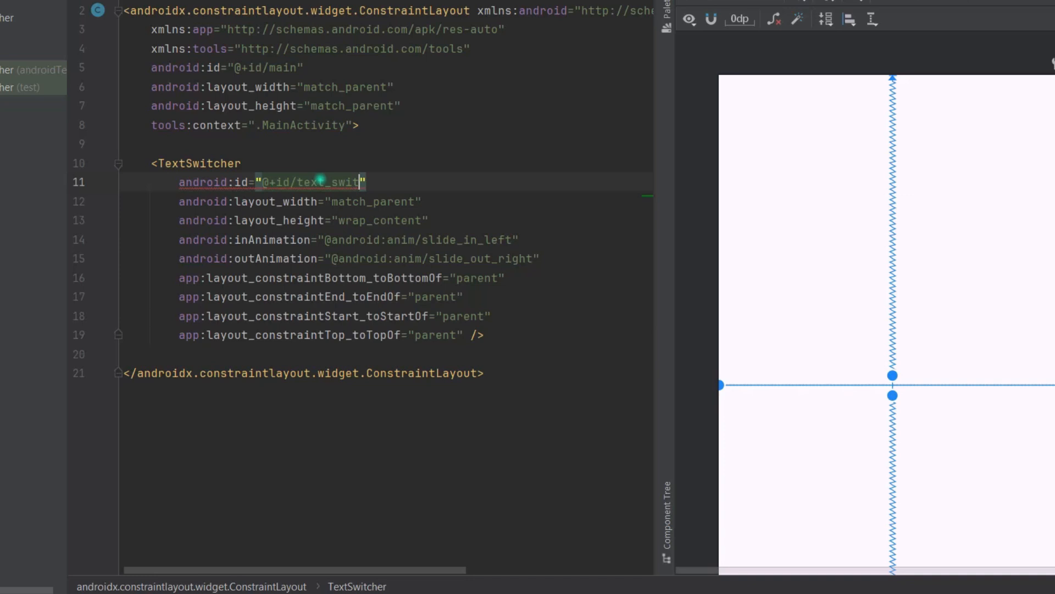
{"action": "type", "text": "cher"}
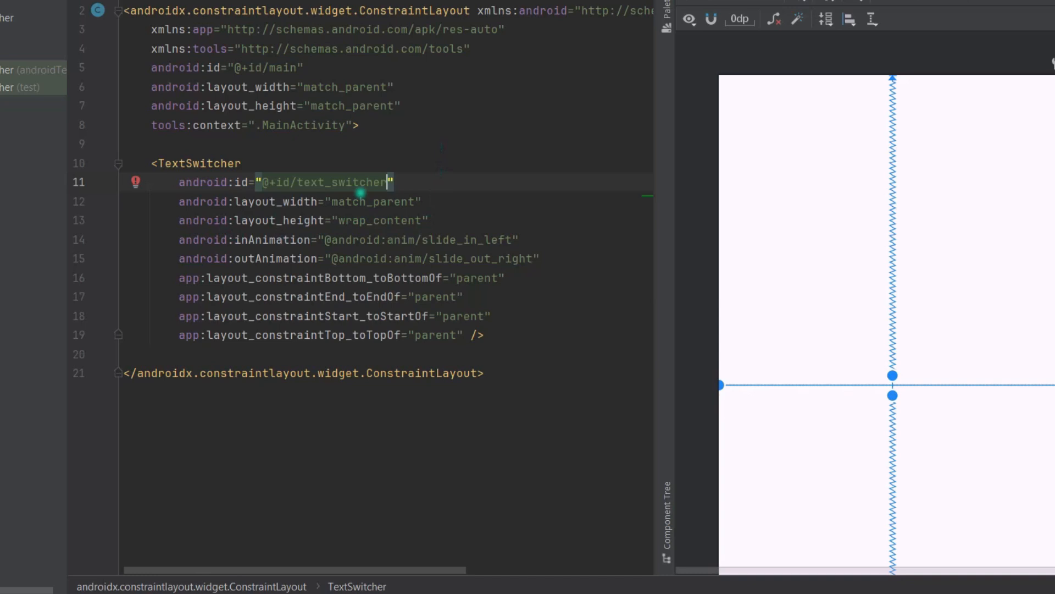
{"action": "double_click", "coordinate": [343, 182]}
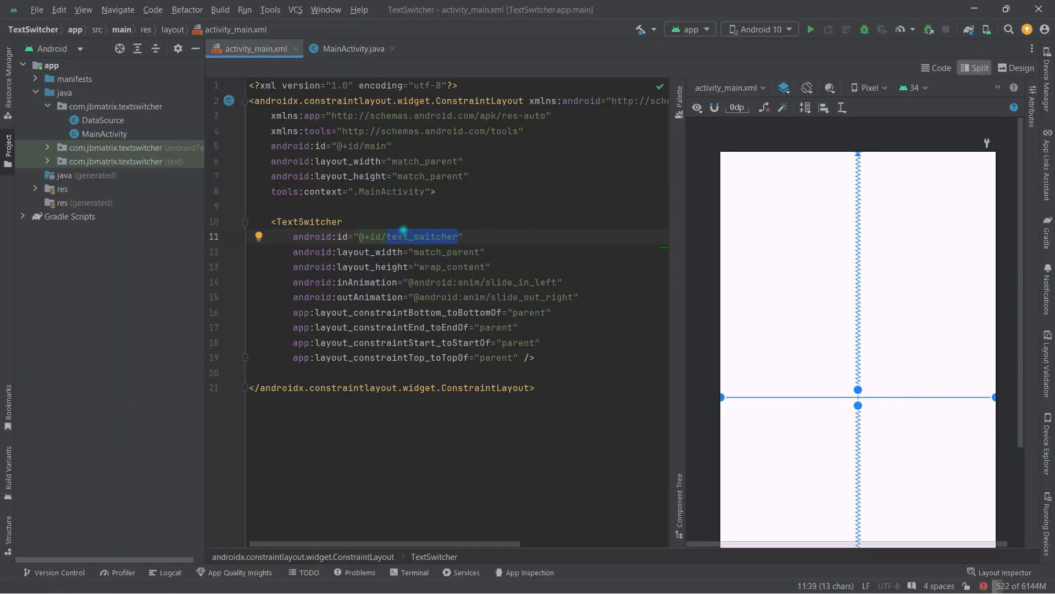
Step: In MainActivity.java, declare a TextSwitcher text_switcher field and bind it to R.id.text_switcher
{"action": "left_click", "coordinate": [350, 49]}
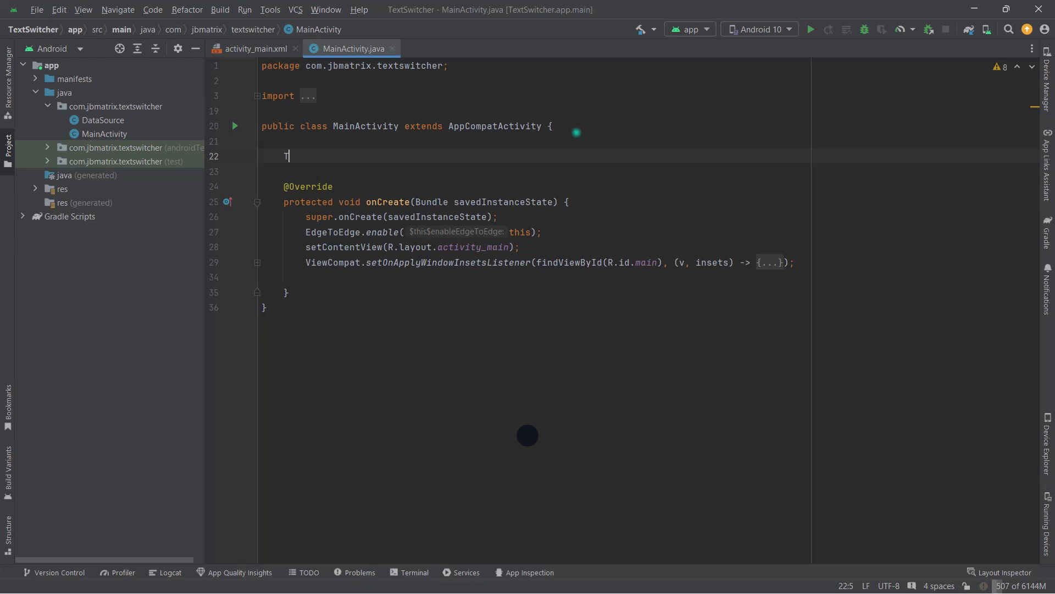
{"action": "type", "text": "TextSwitcher"}
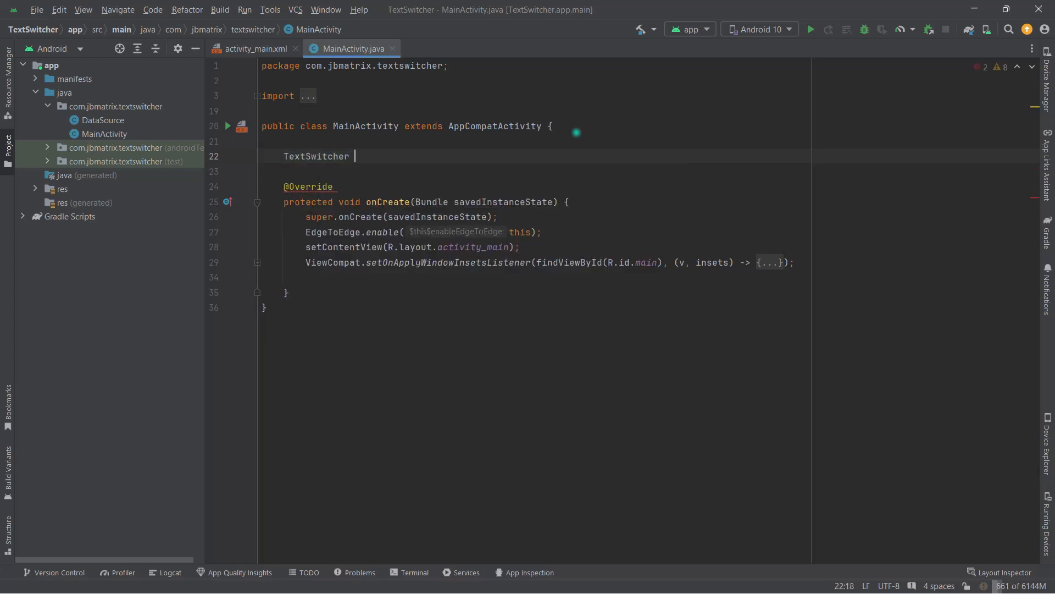
{"action": "type", "text": "text_switcher;"}
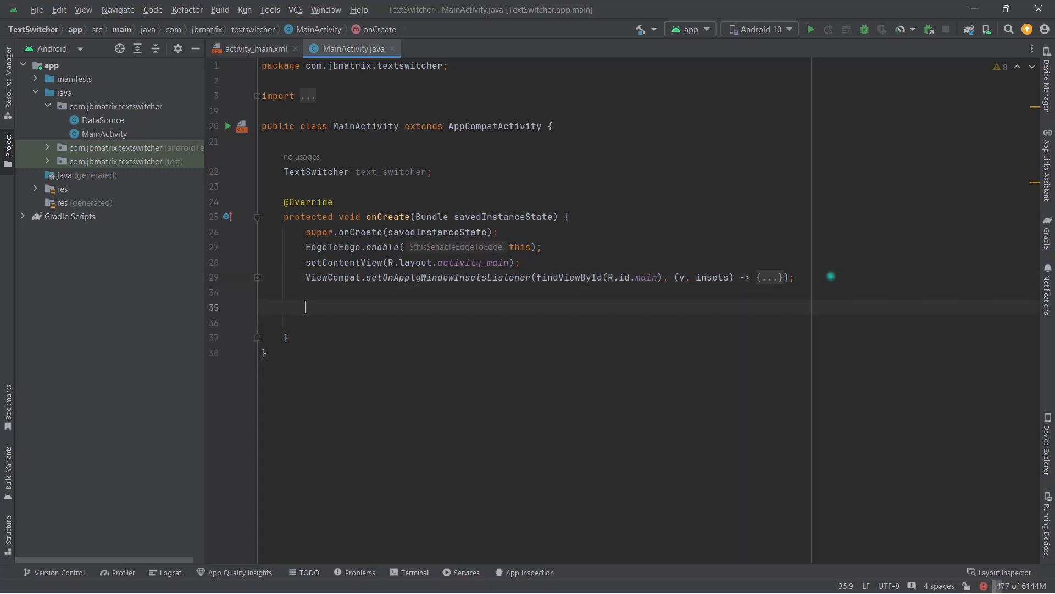
{"action": "type", "text": "text_switcher = findViewById("}
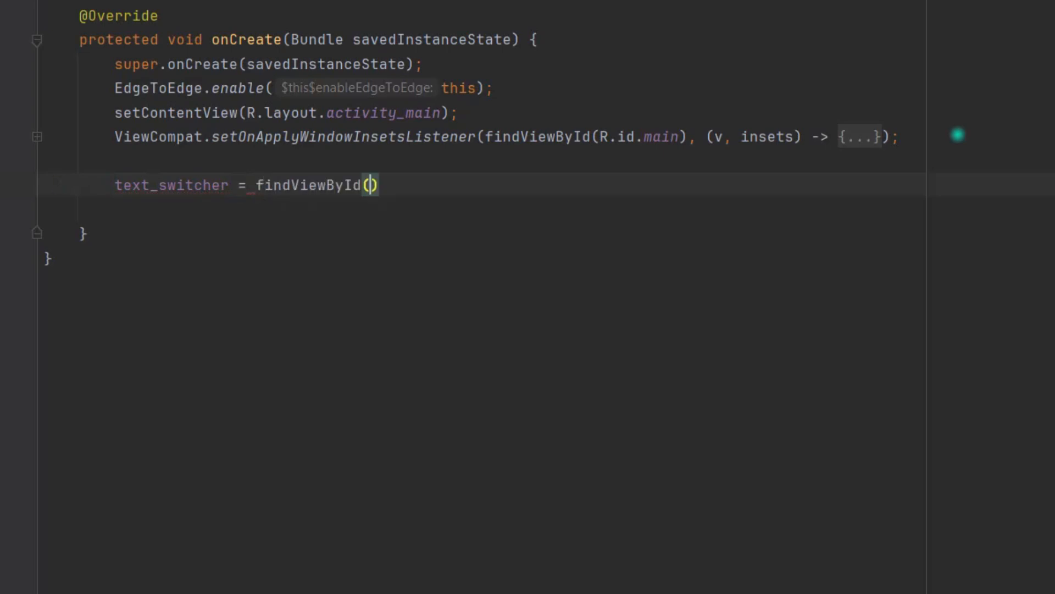
{"action": "type", "text": "R.id."}
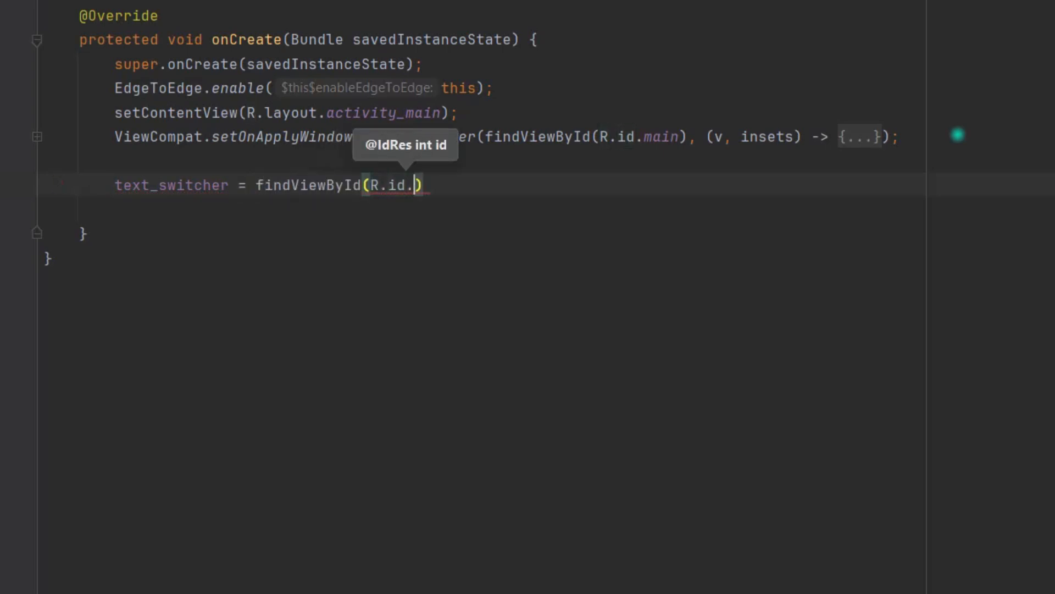
{"action": "type", "text": "text_switcher"}
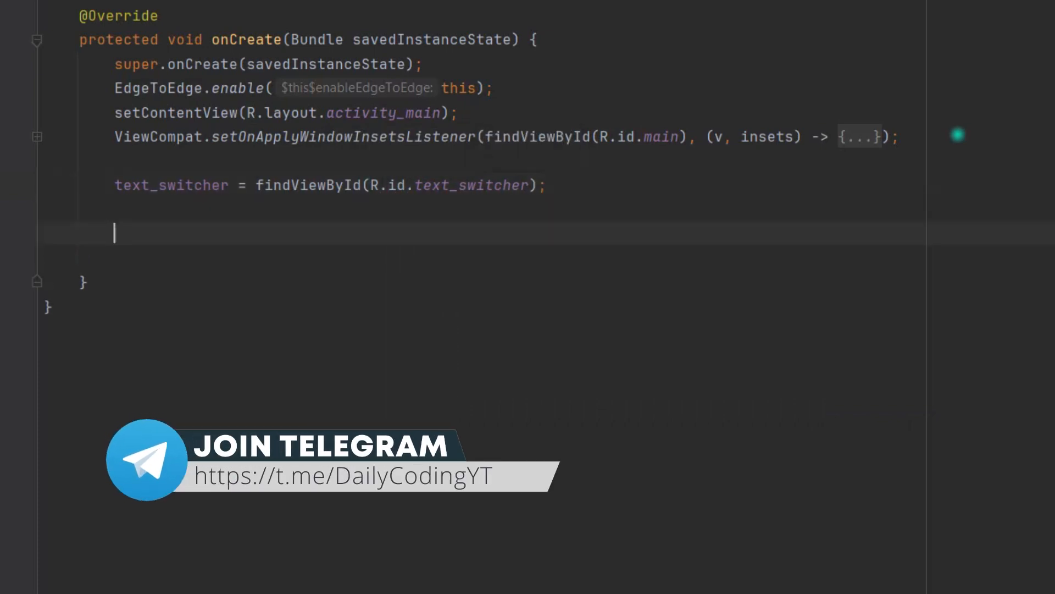
Step: Call setFactory on text_switcher with a new ViewFactory
{"action": "type", "text": "text_switcher"}
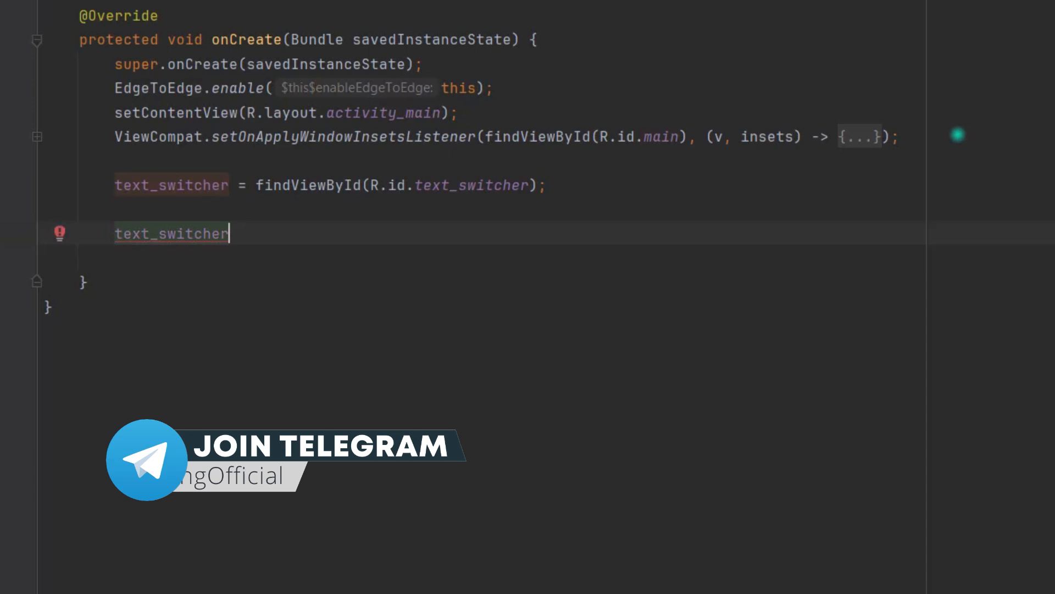
{"action": "type", "text": ".set"}
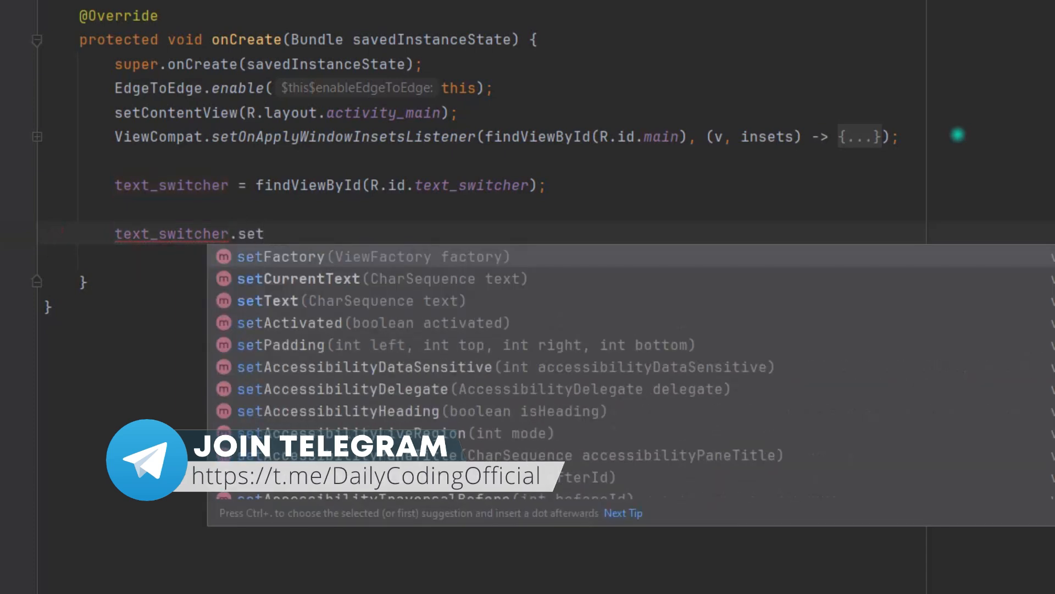
{"action": "left_click", "coordinate": [281, 256]}
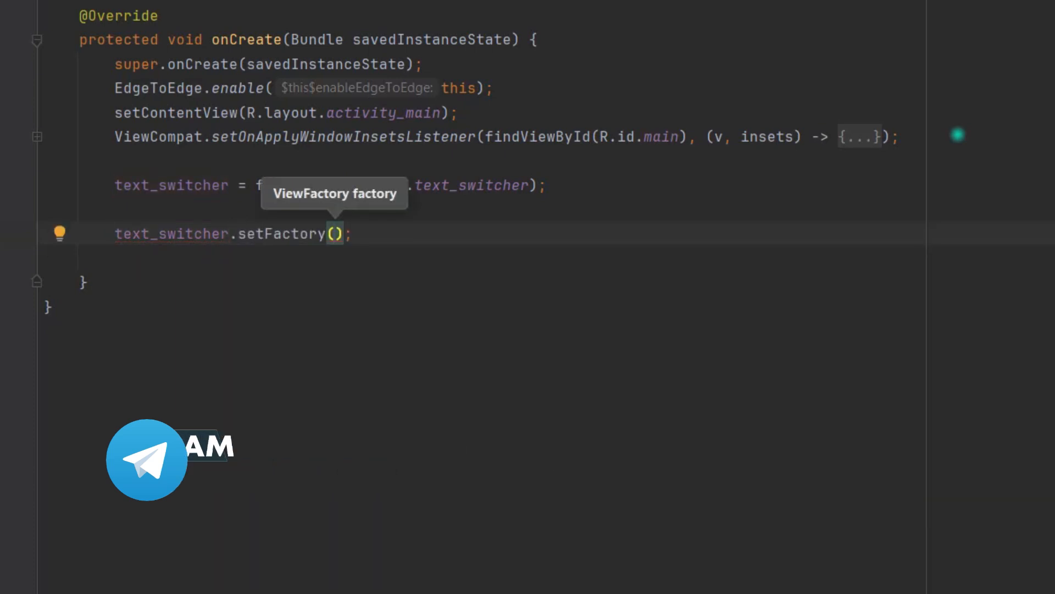
{"action": "type", "text": "new ViewSwitcher.ViewFactory("}
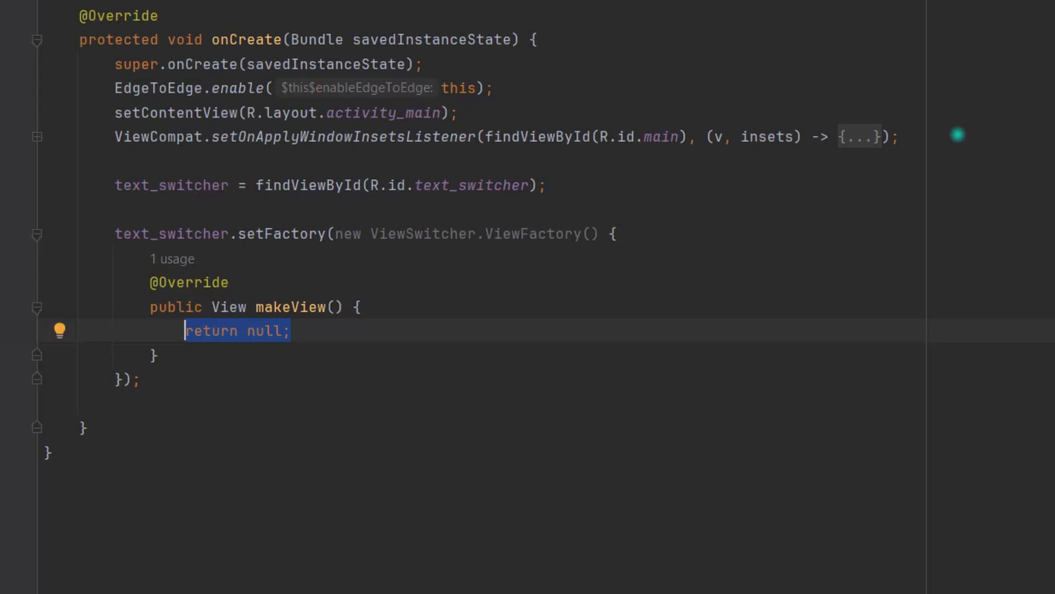
{"action": "mouse_move", "coordinate": [306, 311]}
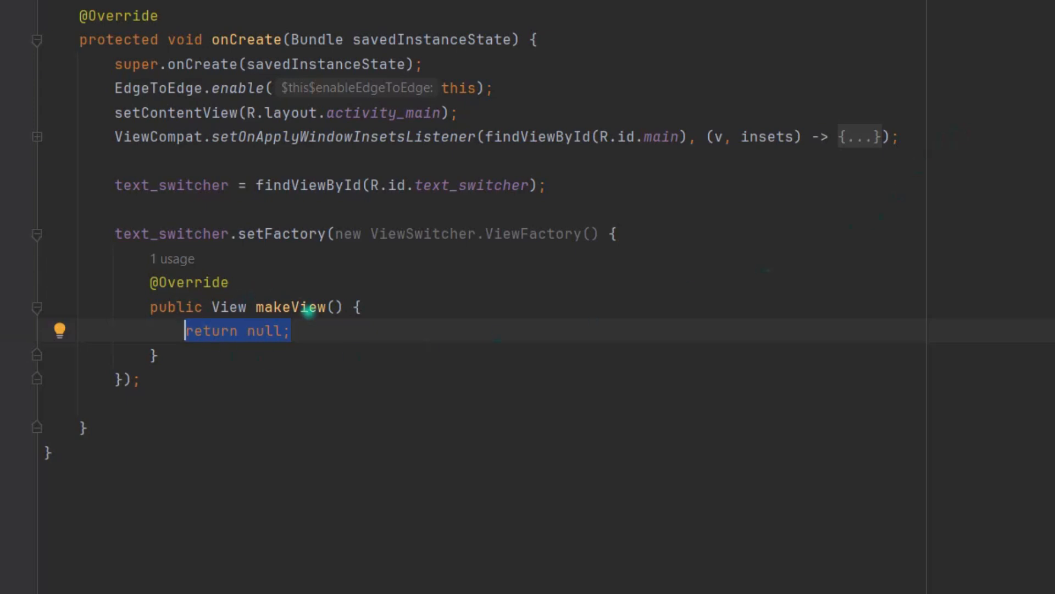
{"action": "mouse_move", "coordinate": [269, 358]}
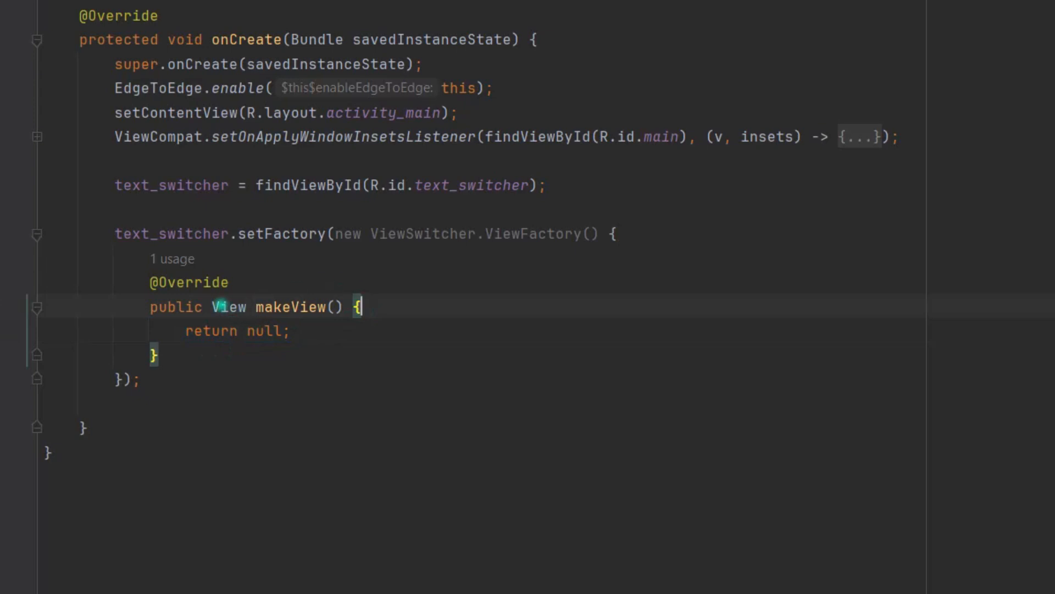
{"action": "mouse_move", "coordinate": [195, 233]}
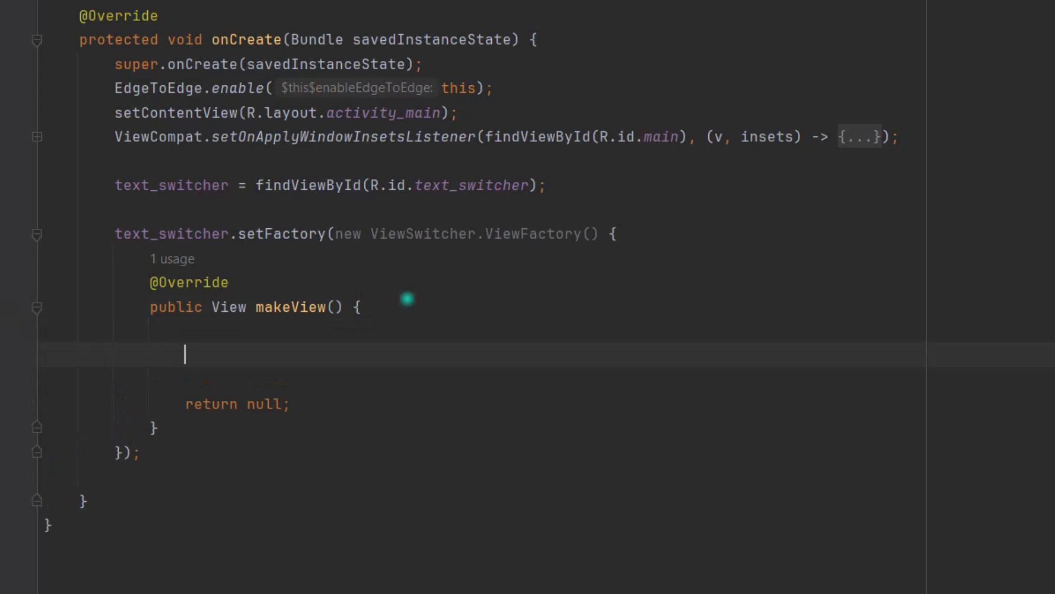
Step: In makeView, create a TextView from MainActivity.this and return textView
{"action": "type", "text": "TextView textView = new"}
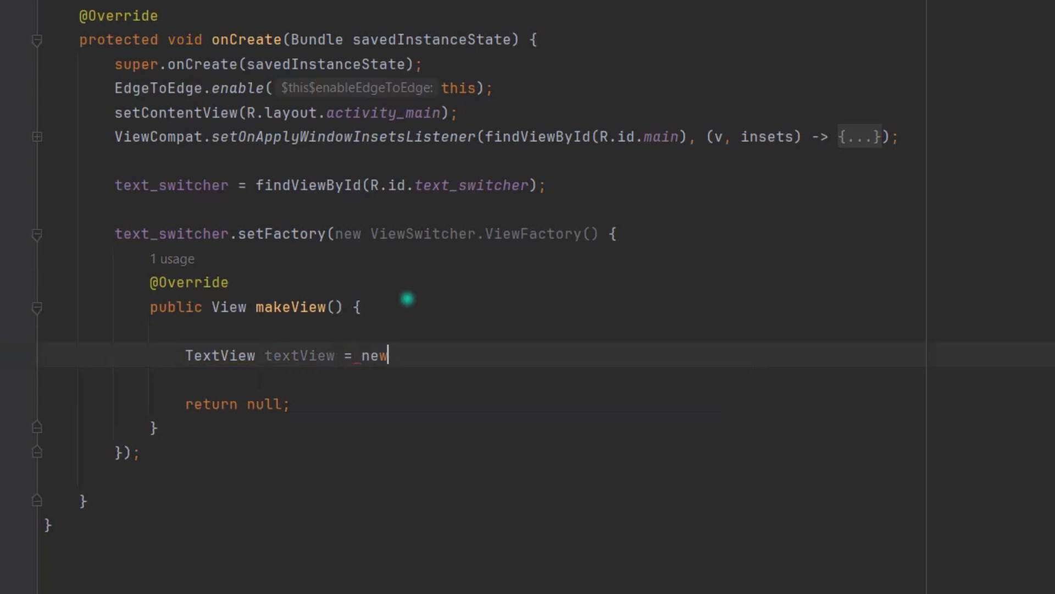
{"action": "type", "text": "TextView("}
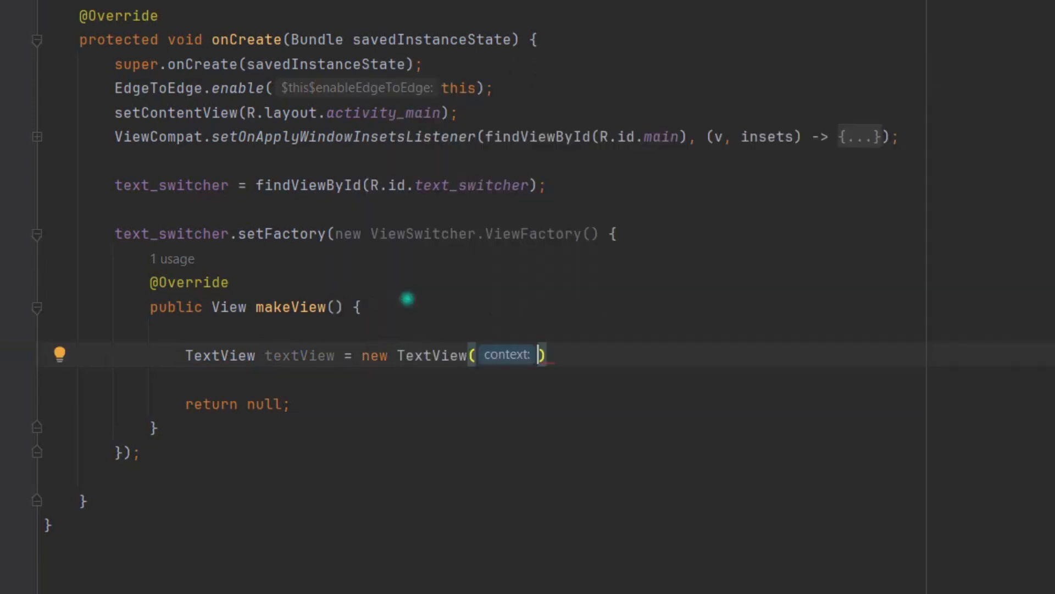
{"action": "mouse_move", "coordinate": [508, 354]}
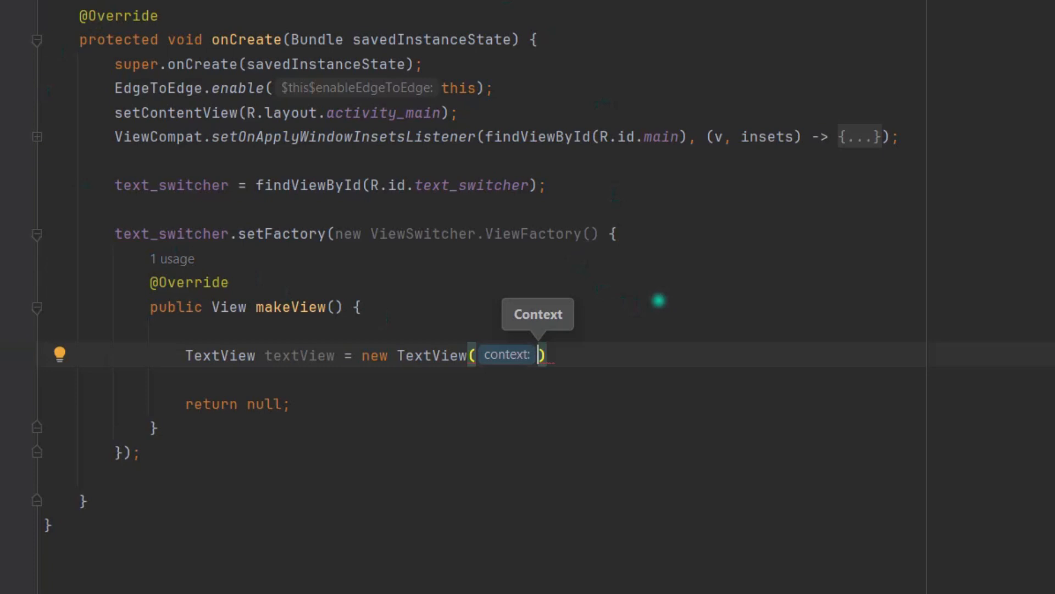
{"action": "type", "text": "MainActivity.this"}
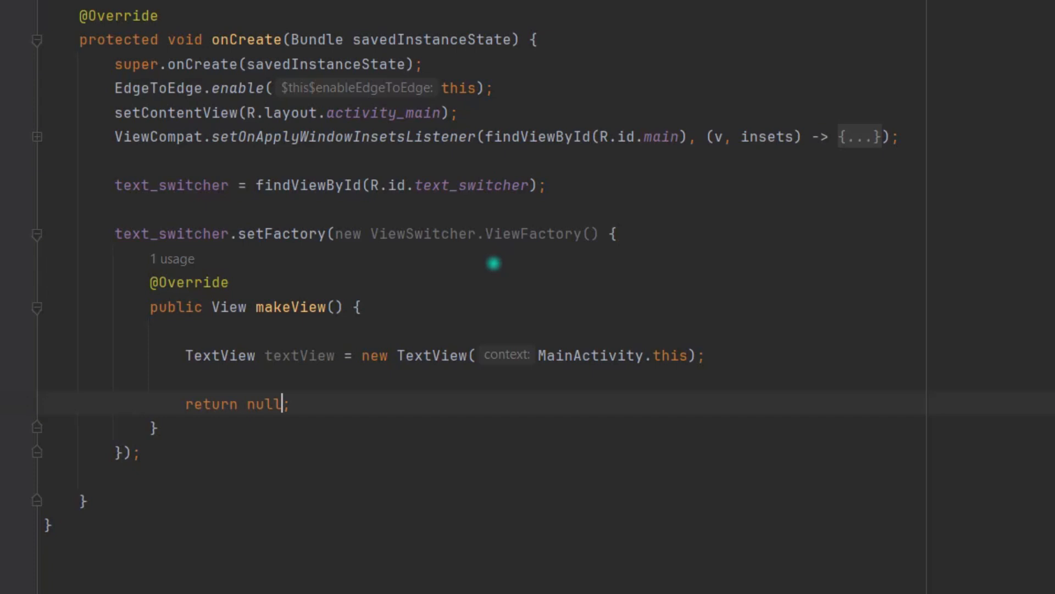
{"action": "type", "text": "textView"}
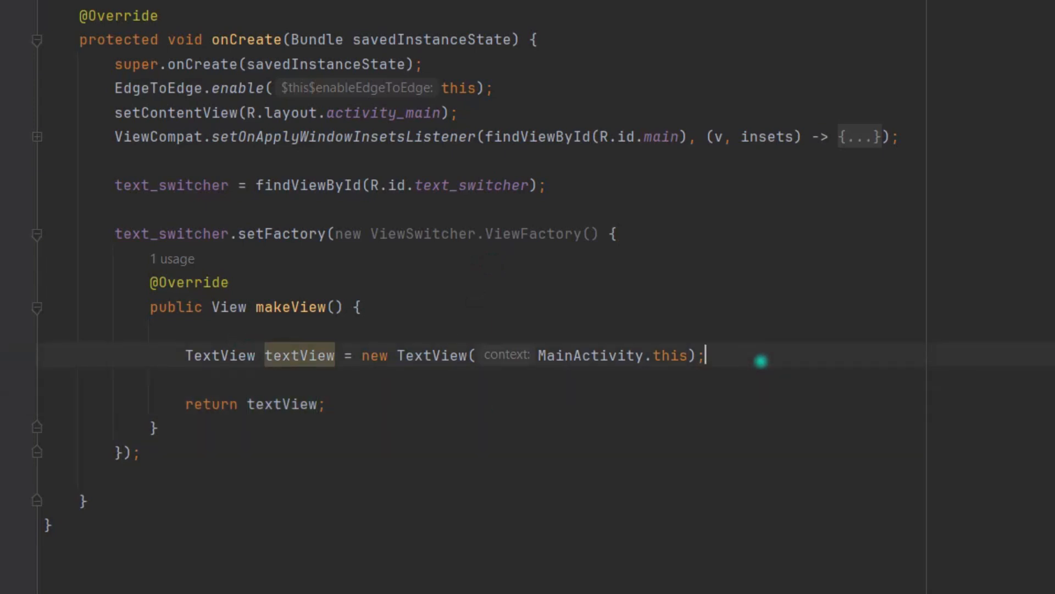
Step: Set the TextView's text size to 26f
{"action": "key", "text": "enter"}
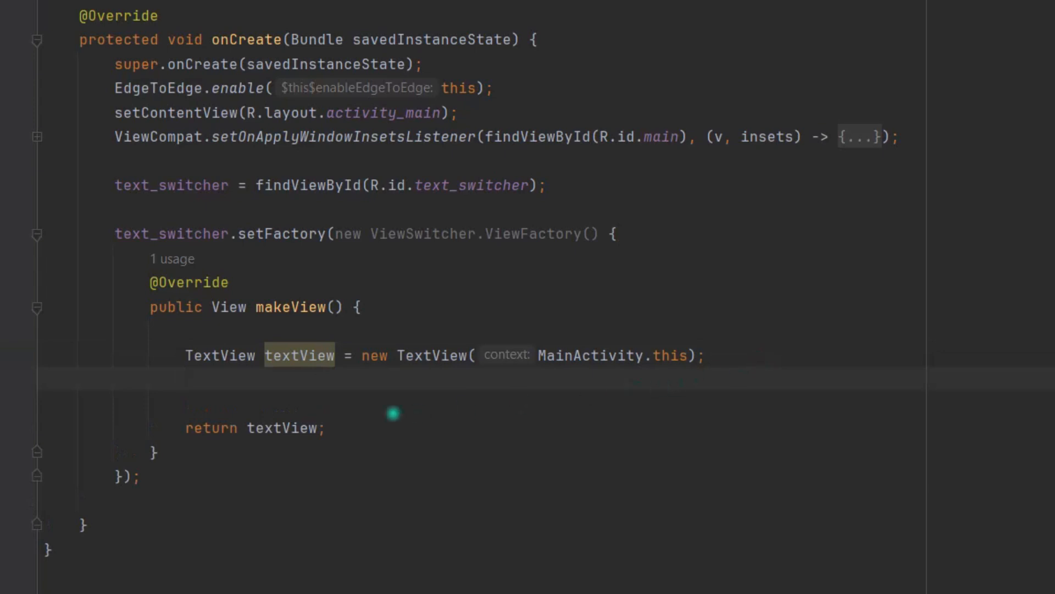
{"action": "type", "text": "te"}
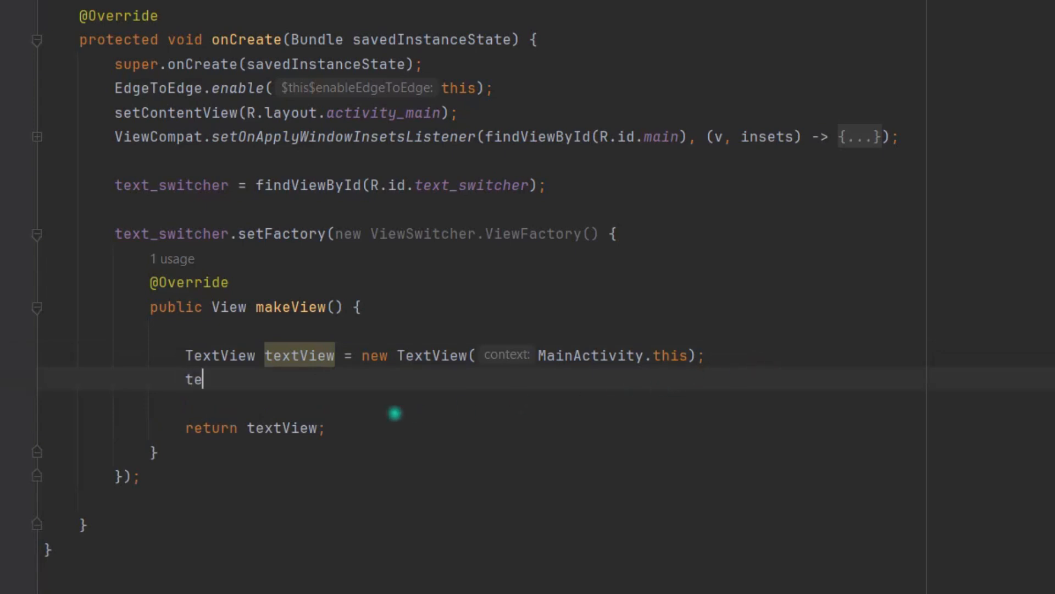
{"action": "type", "text": "xtView.set"}
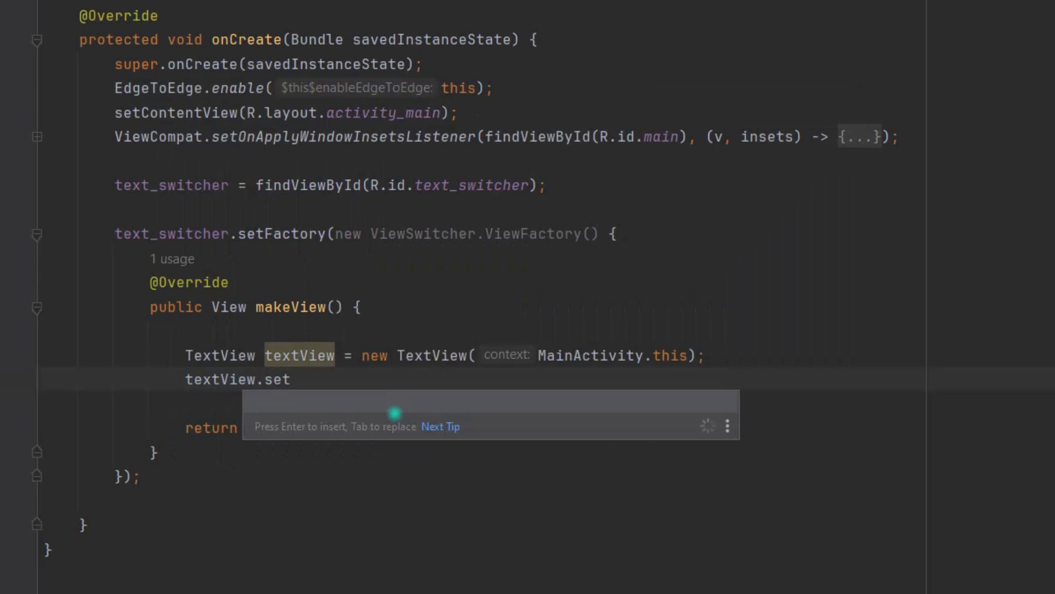
{"action": "type", "text": "es"}
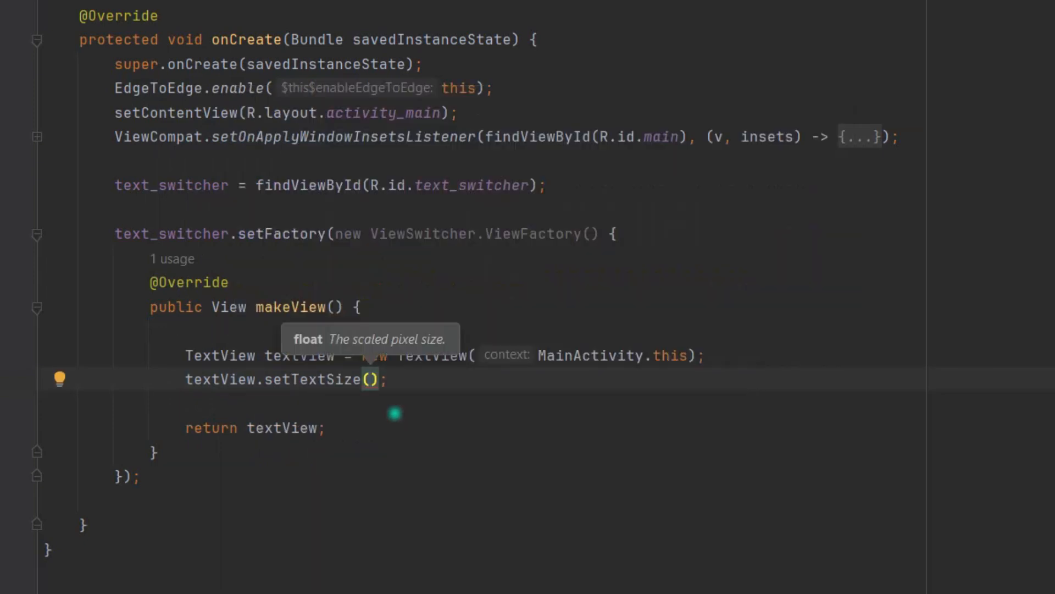
{"action": "type", "text": "26f"}
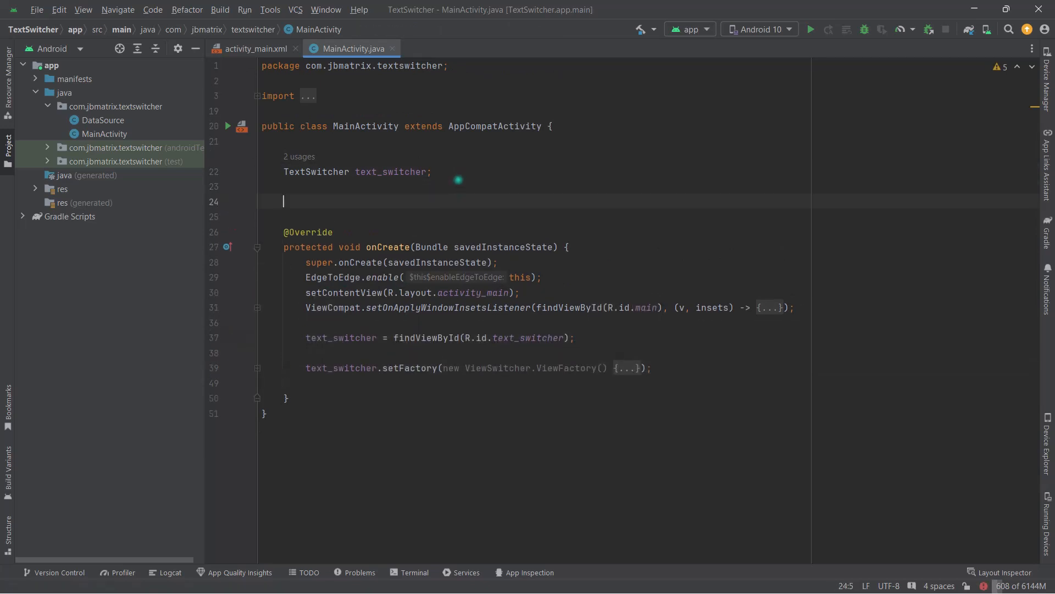
Step: Declare a private Handler handler = new Handler() field
{"action": "type", "text": "pr"}
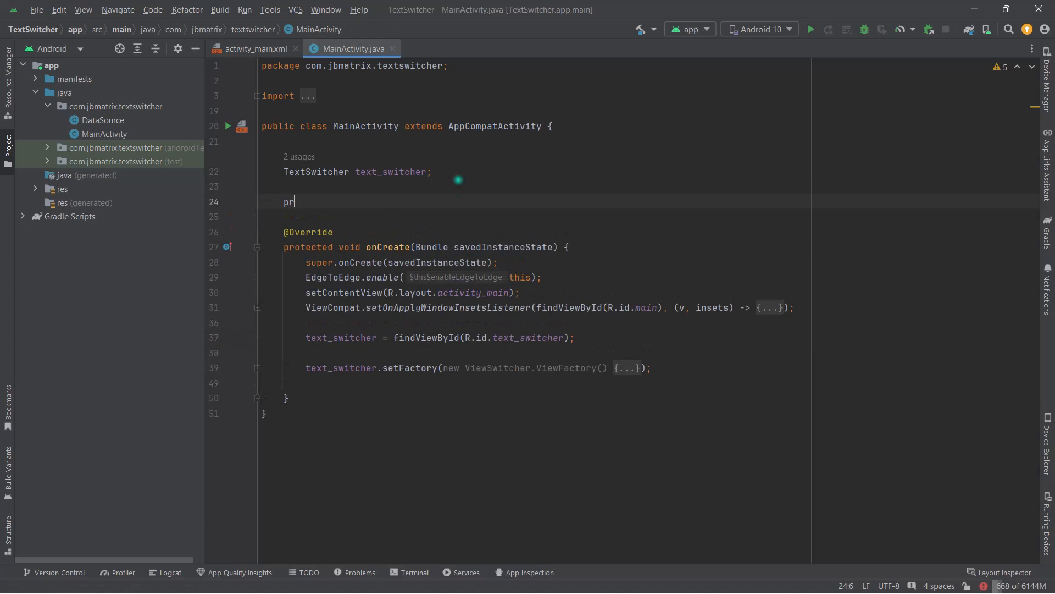
{"action": "type", "text": "ivate Handler ha"}
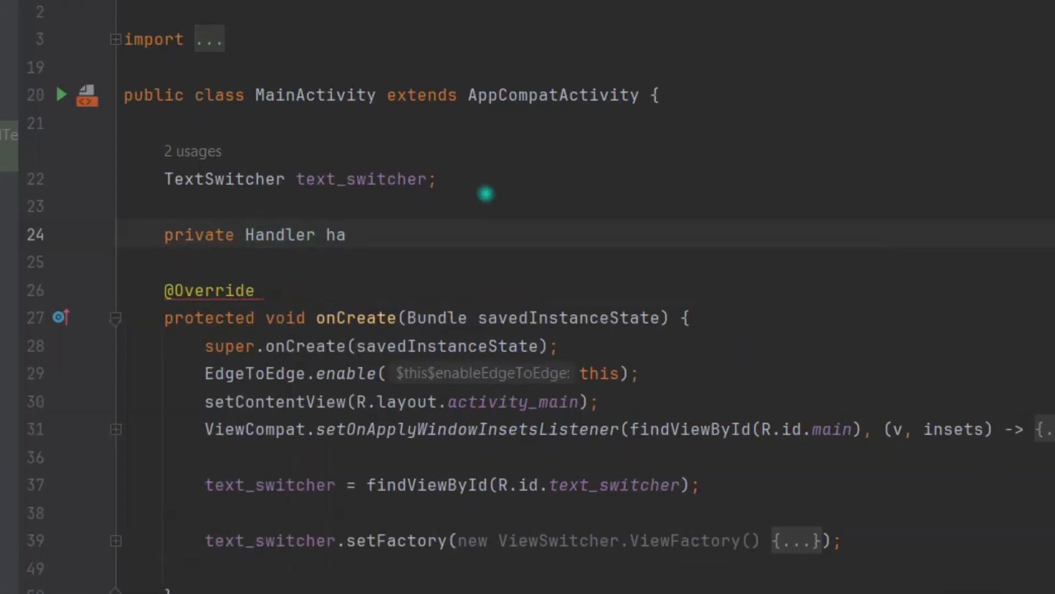
{"action": "type", "text": "ndler ="}
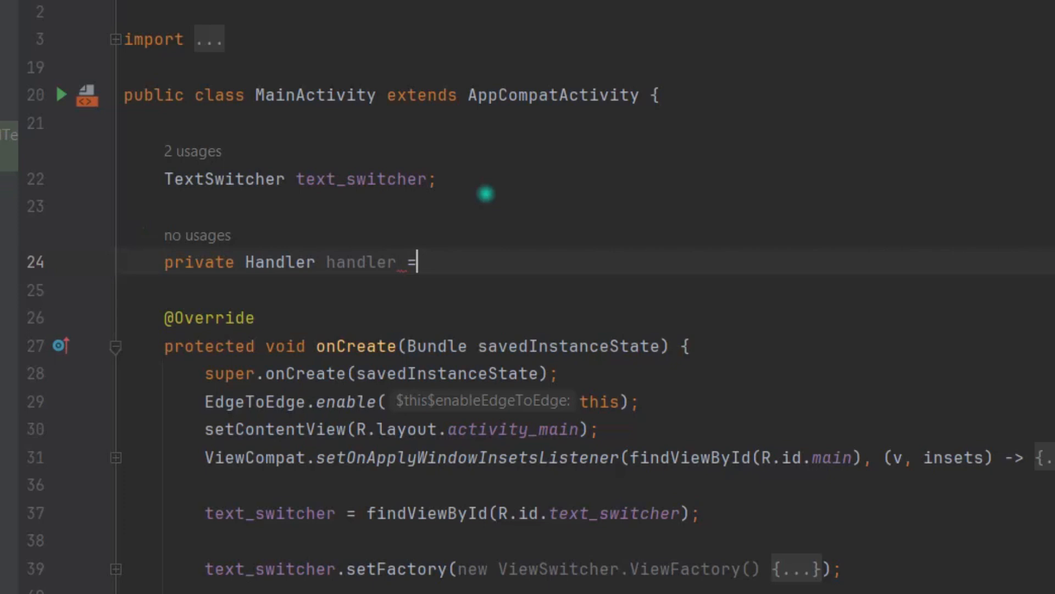
{"action": "type", "text": "new Handler();"}
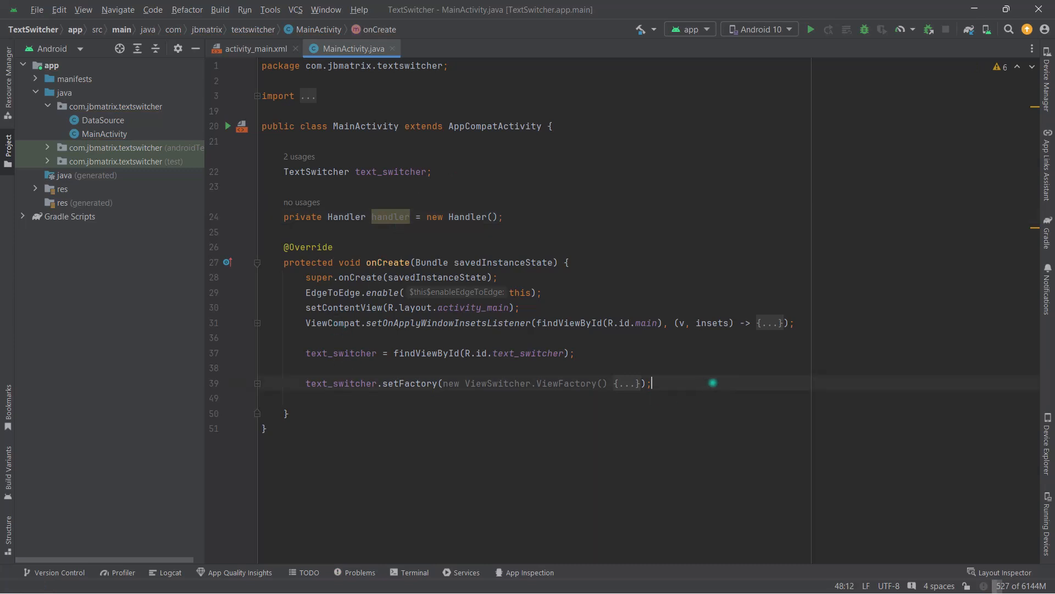
Step: In onCreate, call handler.postDelayed with a new Runnable and 0 delay
{"action": "type", "text": "handler.postDelayed(new ,"}
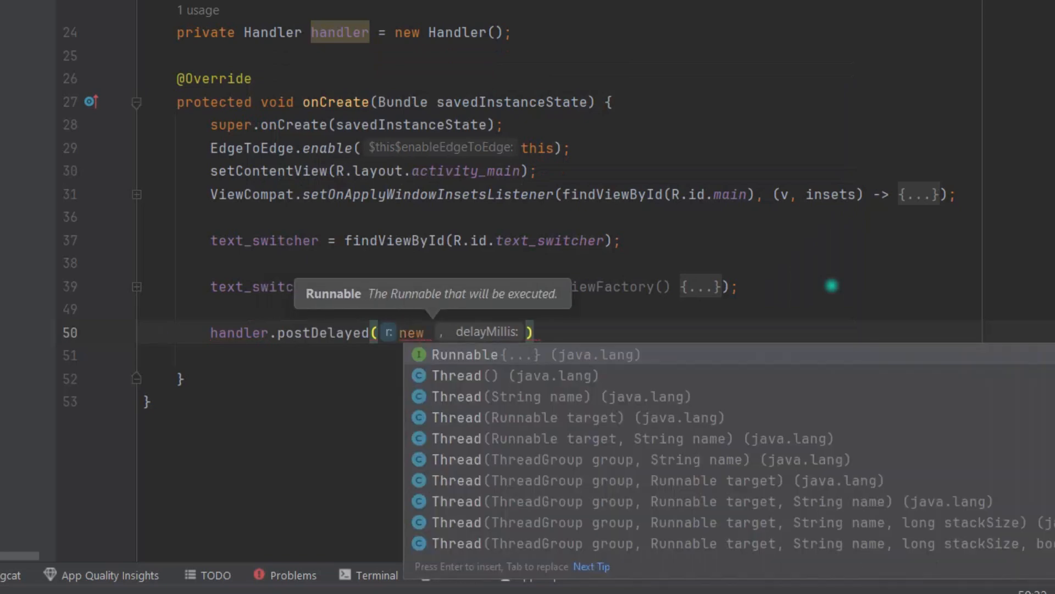
{"action": "type", "text": "R"}
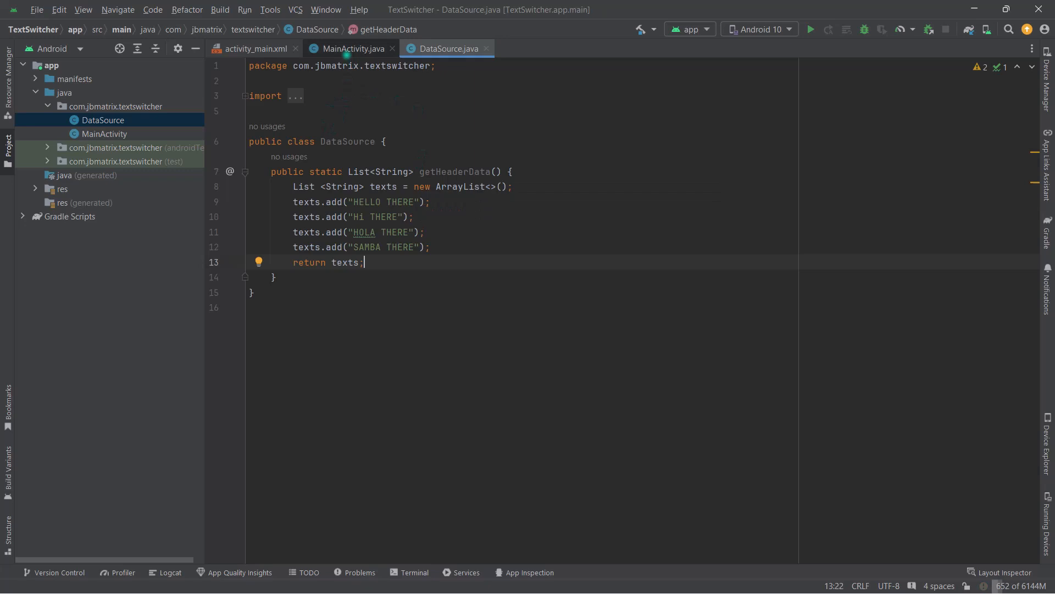
{"action": "left_click", "coordinate": [351, 48]}
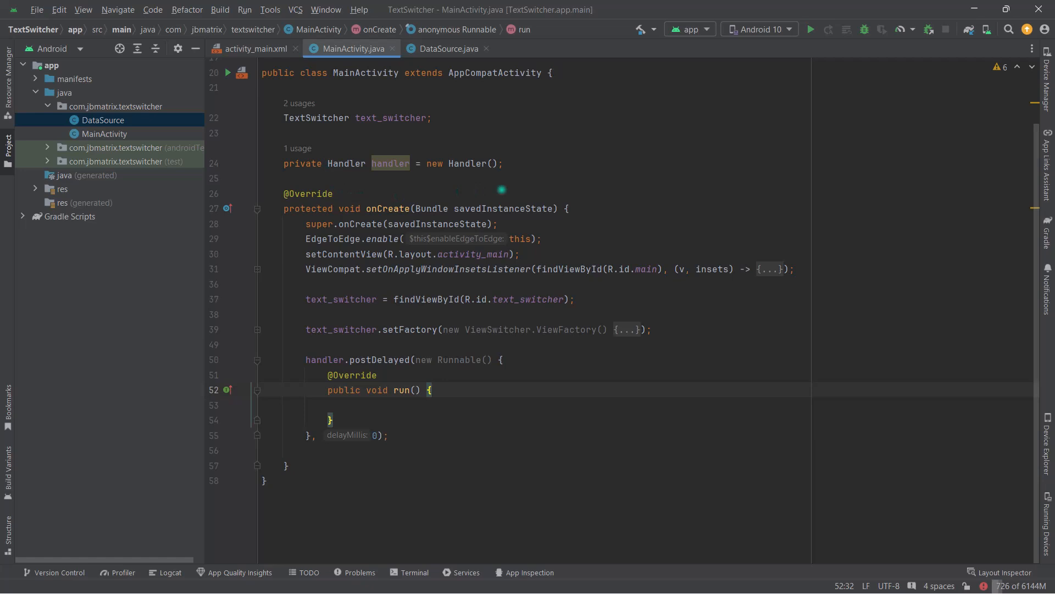
Step: Declare a private List<String> header_list field
{"action": "type", "text": "private List<String>"}
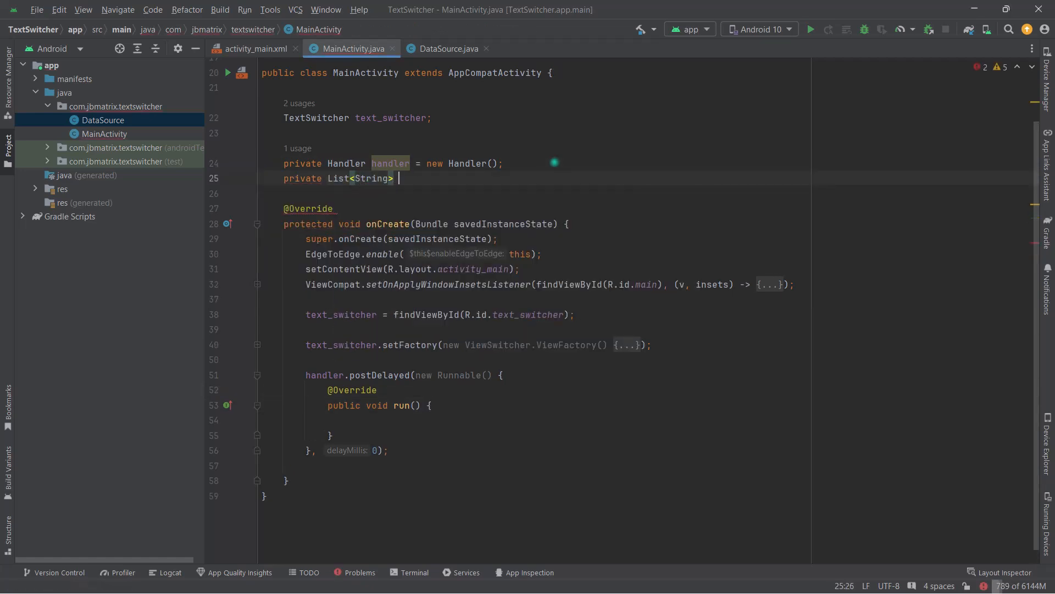
{"action": "type", "text": "hea"}
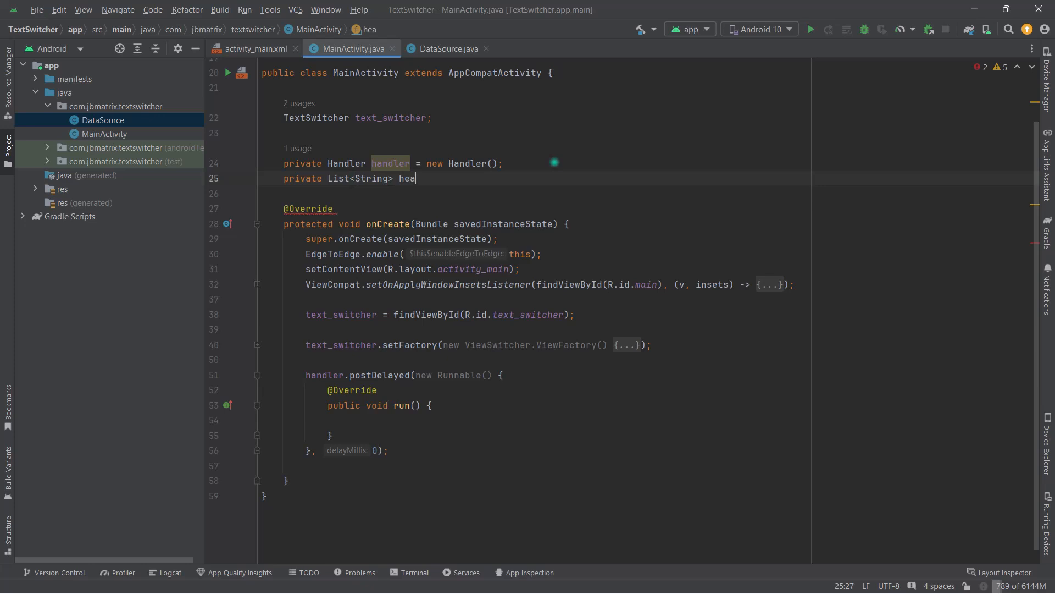
{"action": "type", "text": "der_l"}
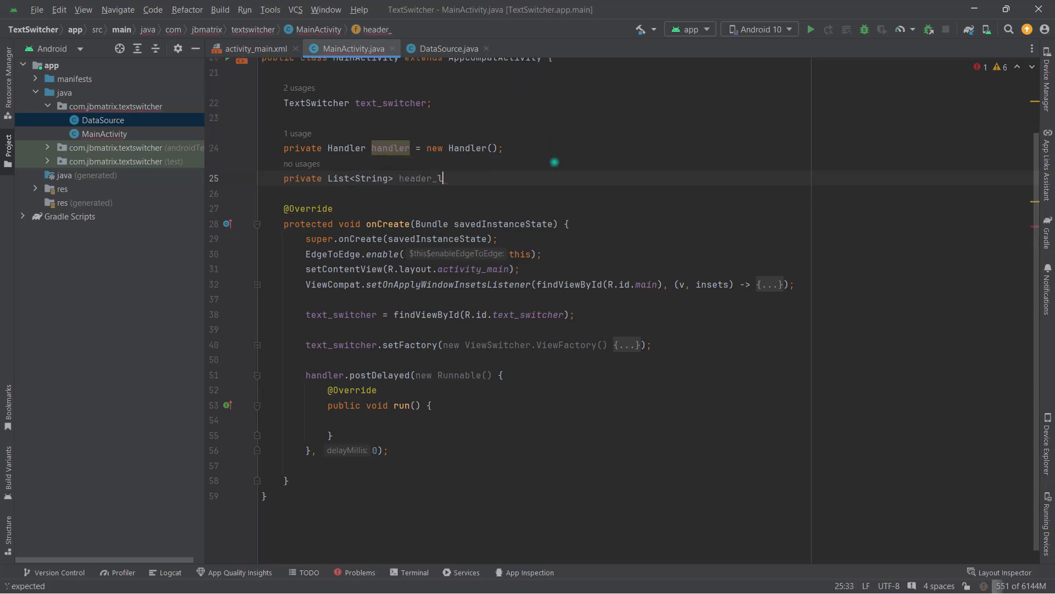
{"action": "type", "text": "ist;"}
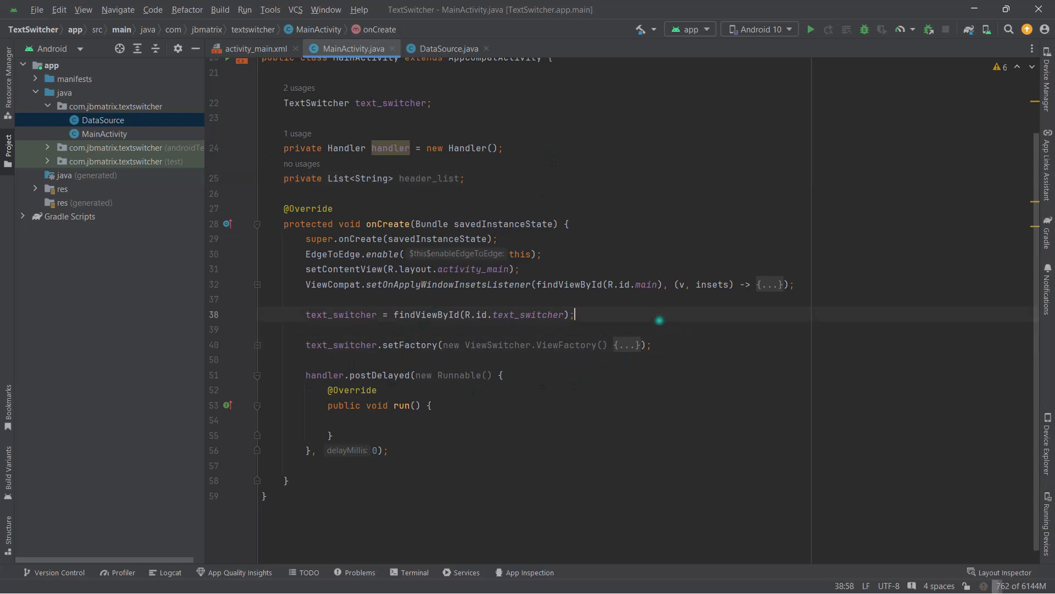
Step: Fill header_list from DataSource.getHeaderData() in onCreate and begin text_switcher.setText in run()
{"action": "type", "text": "header_list"}
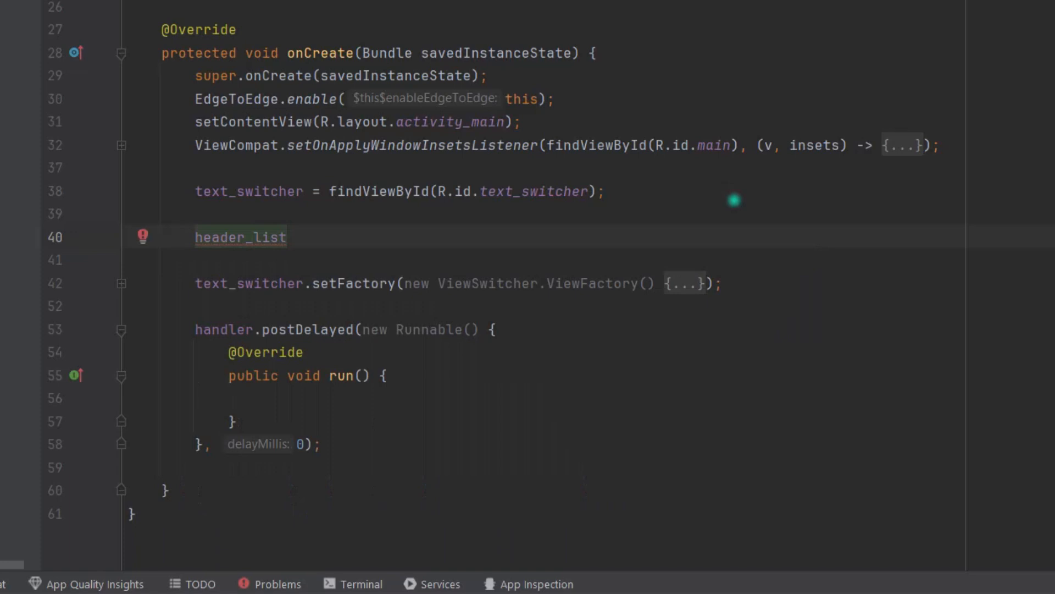
{"action": "type", "text": "= DataSource."}
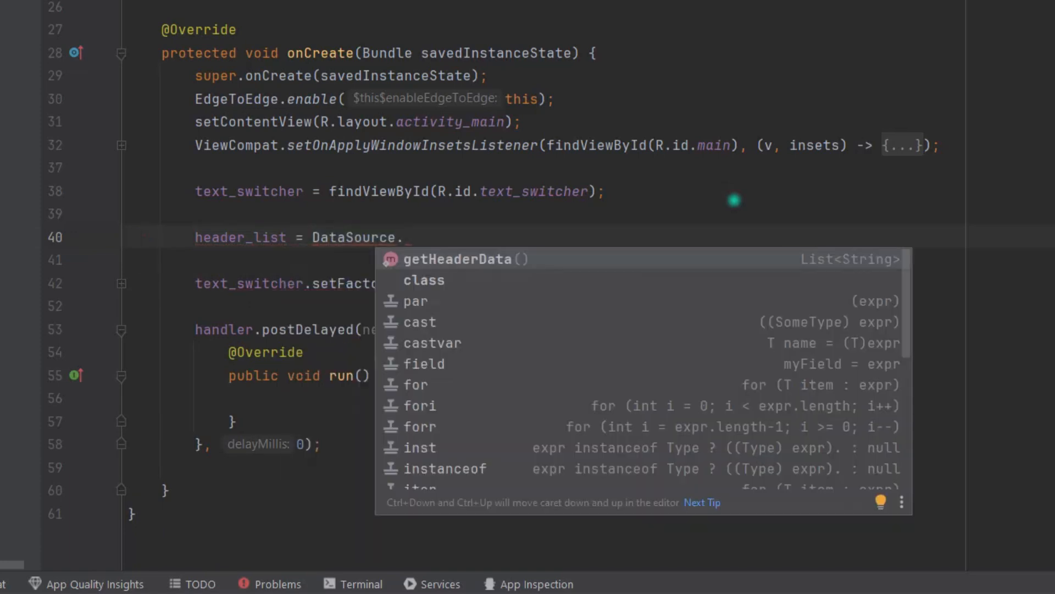
{"action": "left_click", "coordinate": [458, 258]}
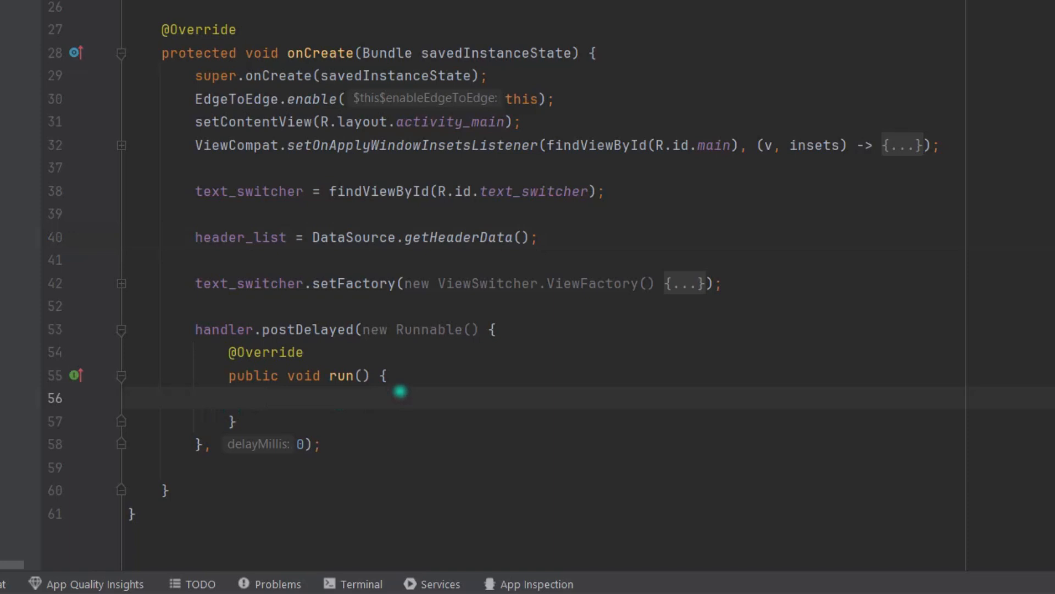
{"action": "type", "text": "text_switcher"}
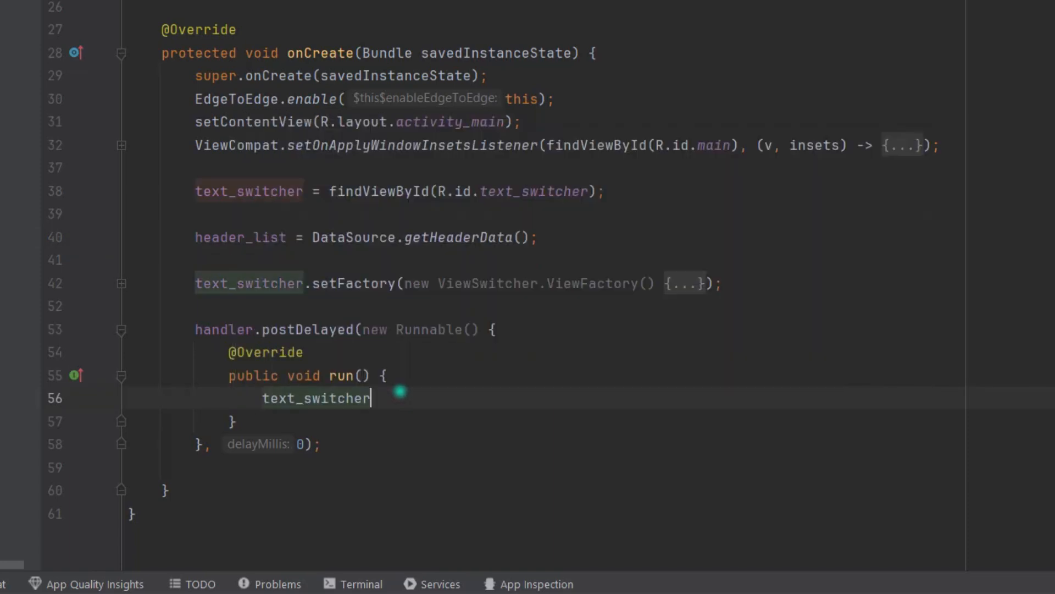
{"action": "type", "text": ".sette"}
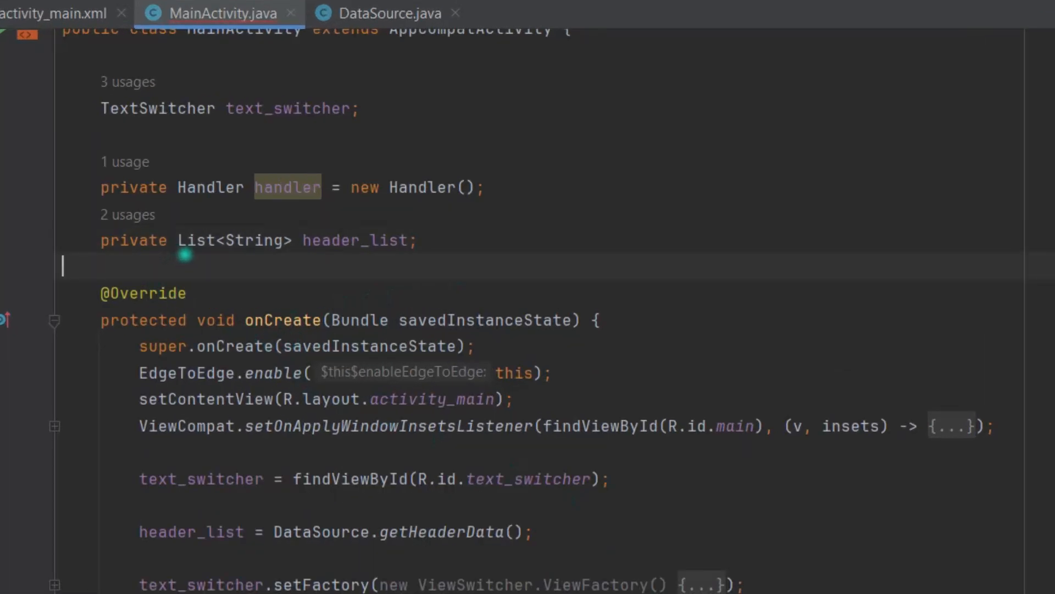
Step: Declare a current_index field set to 0 and use header_list.get(current_index) as the switcher text
{"action": "type", "text": "private int current_index ="}
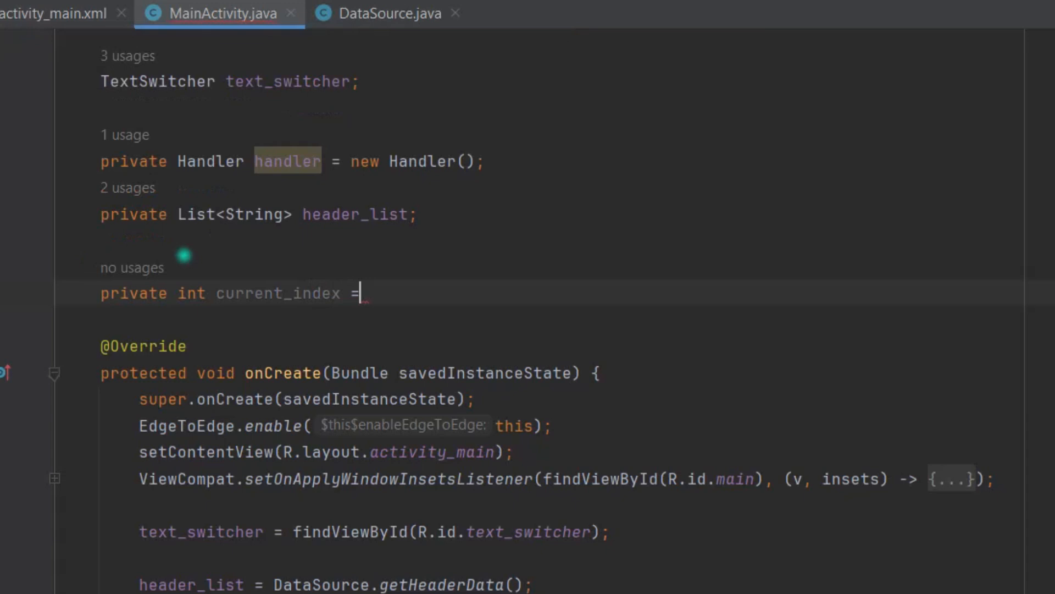
{"action": "type", "text": "0"}
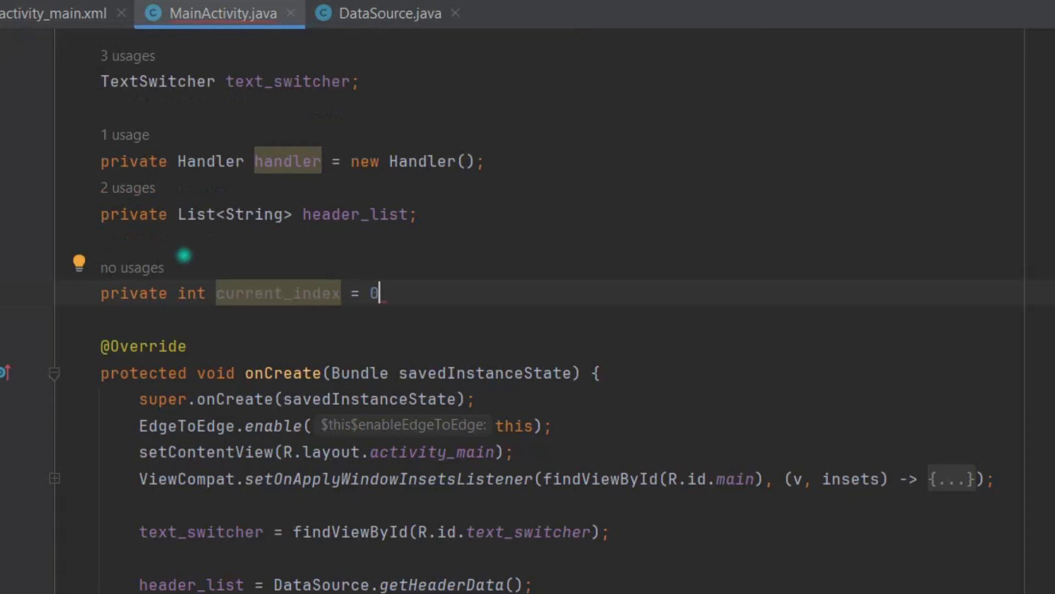
{"action": "type", "text": ";"}
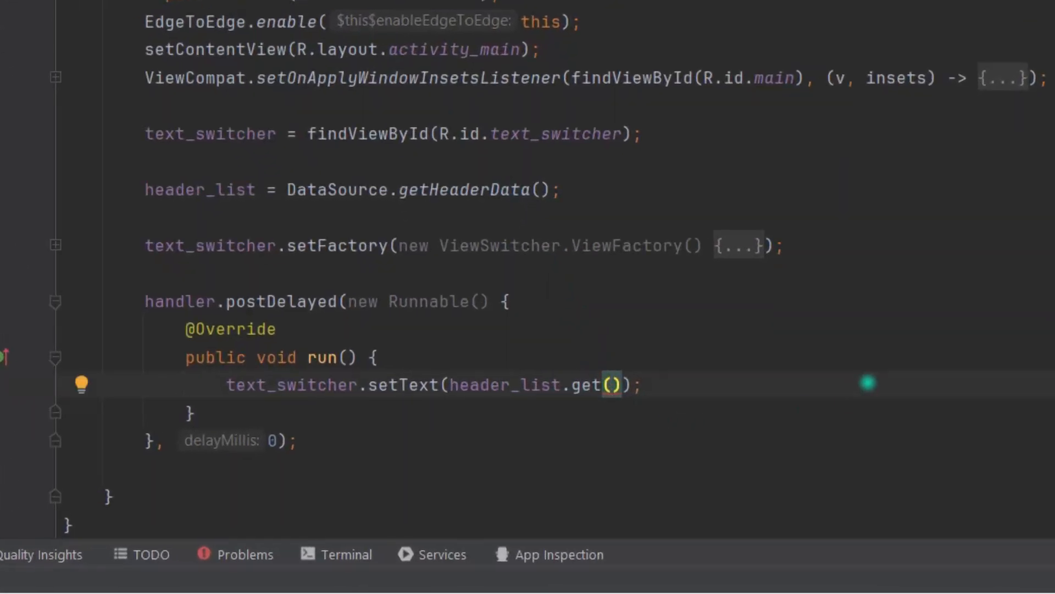
{"action": "type", "text": "current_index"}
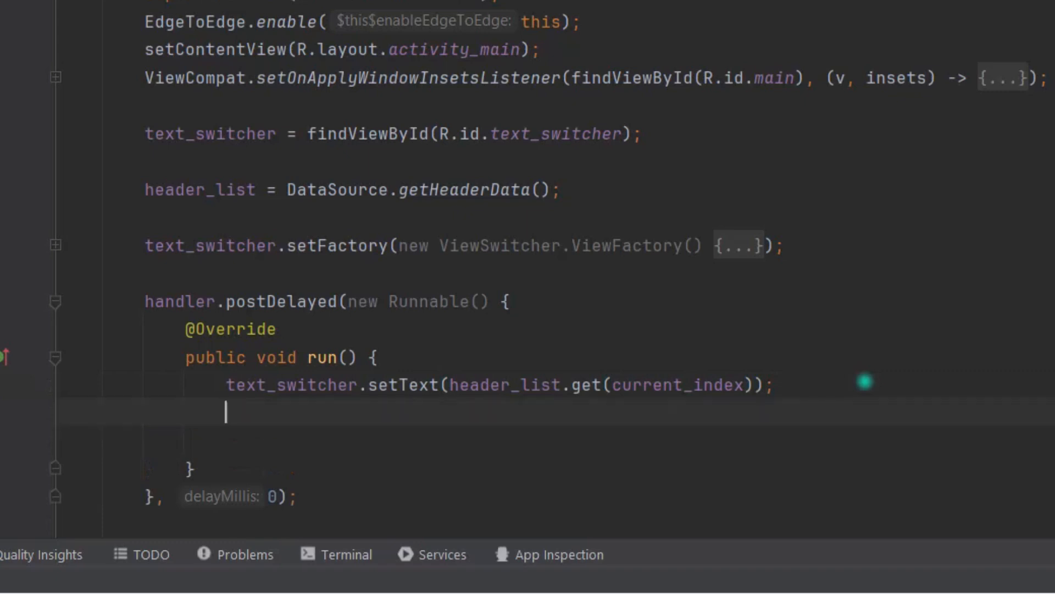
{"action": "type", "text": "current_index"}
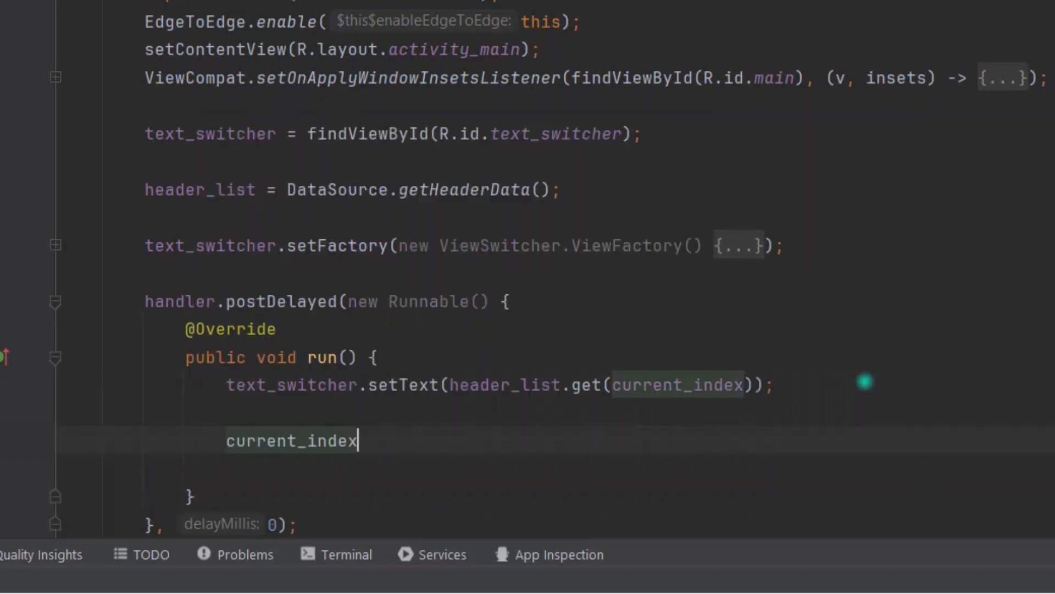
Step: Increment current_index and re-post the runnable with handler.postDelayed(this, 3000)
{"action": "type", "text": "++;"}
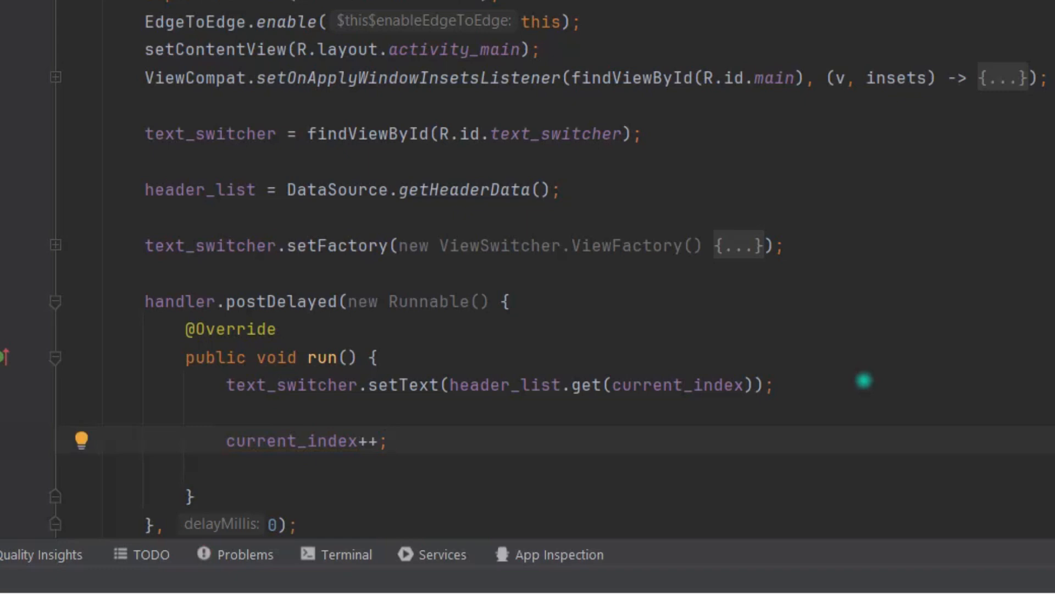
{"action": "type", "text": "handler.postDelayed(t,"}
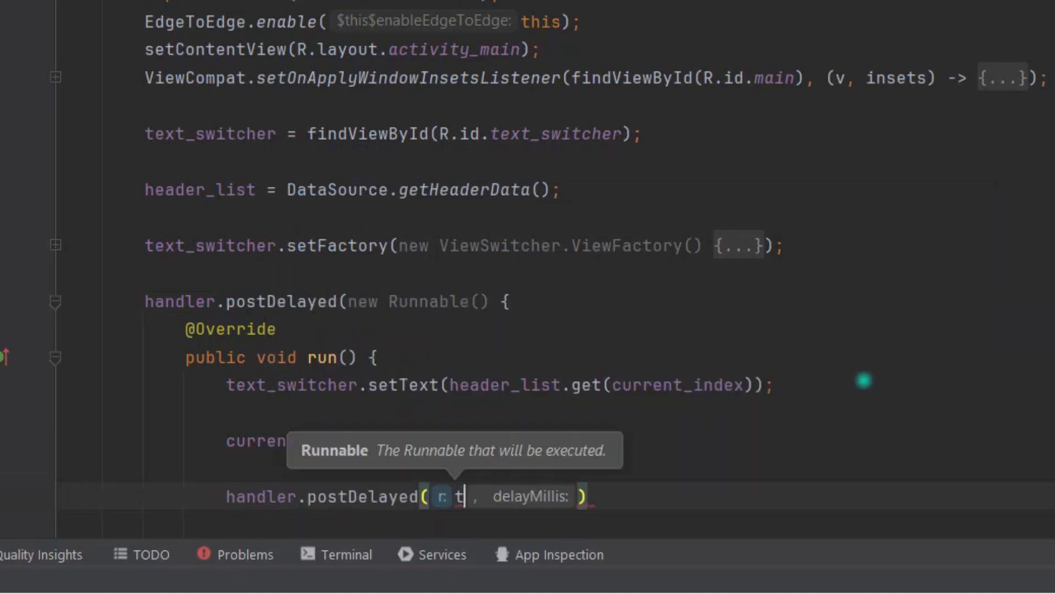
{"action": "type", "text": "his"}
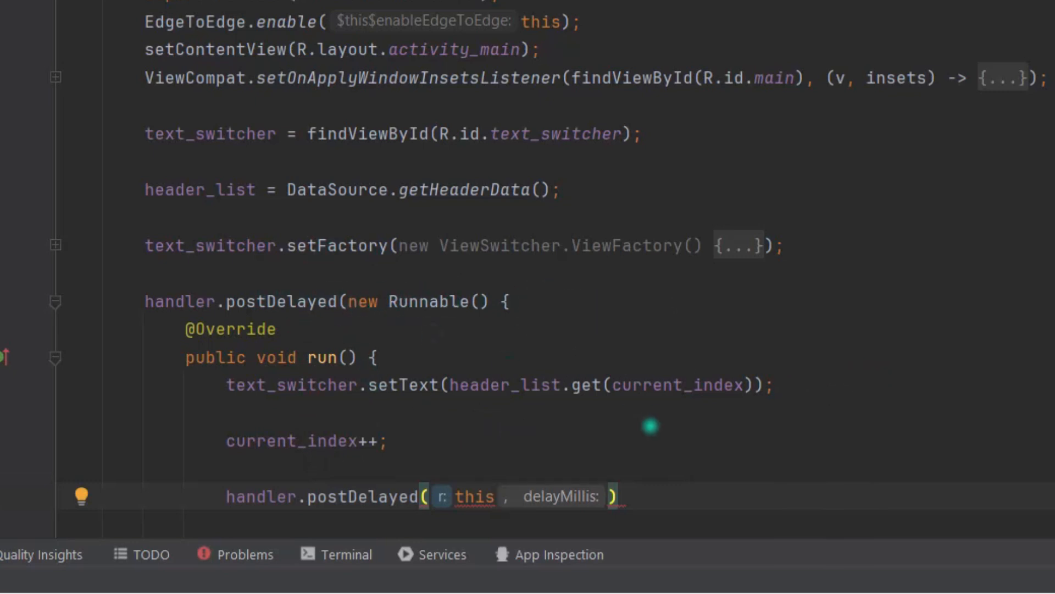
{"action": "type", "text": "30"}
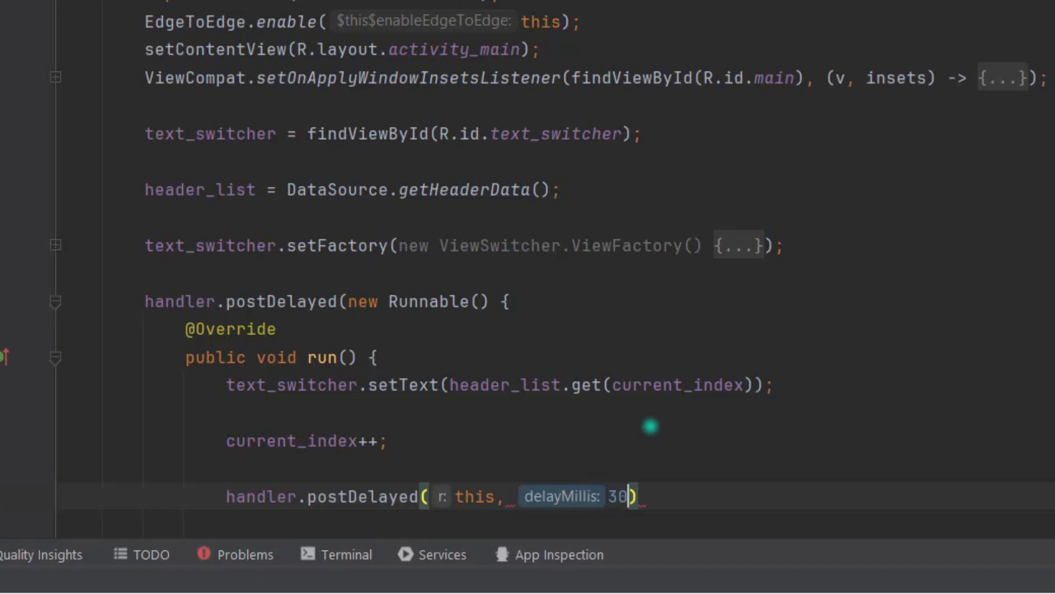
{"action": "type", "text": "00"}
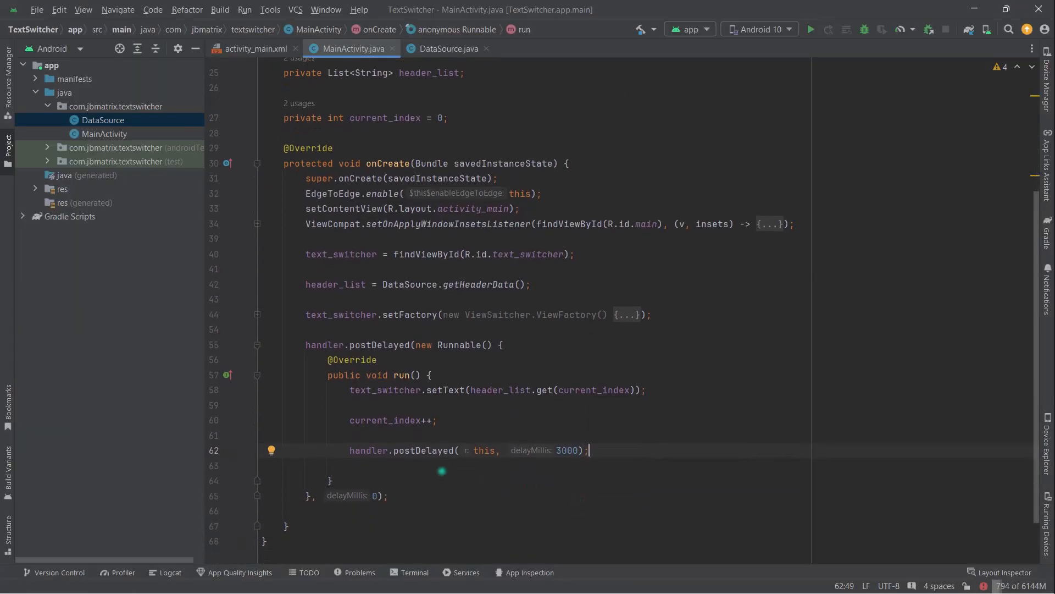
{"action": "scroll", "scroll_direction": "down", "scroll_amount": 3}
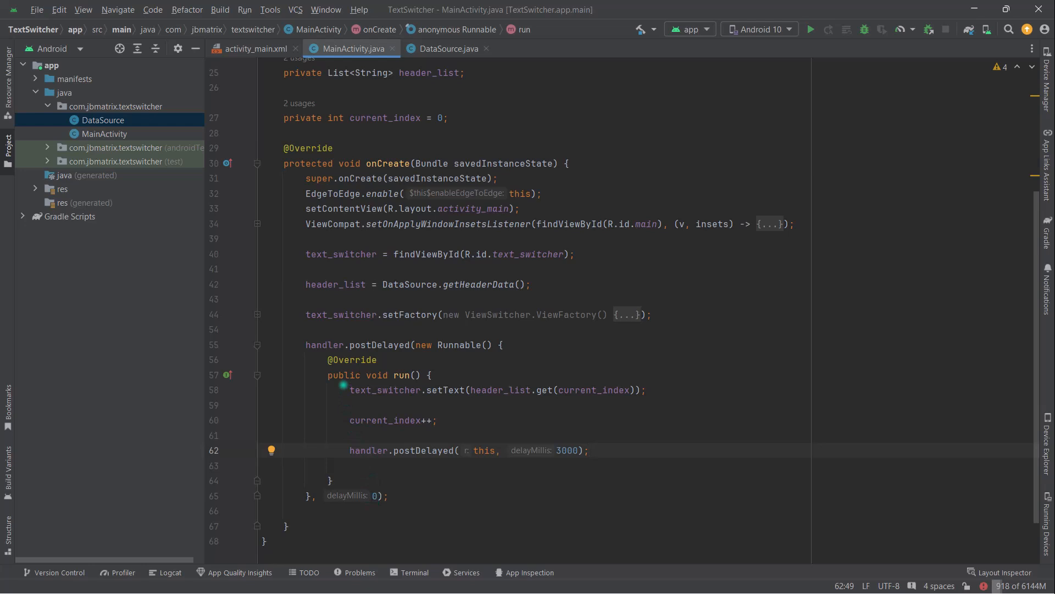
{"action": "double_click", "coordinate": [368, 450]}
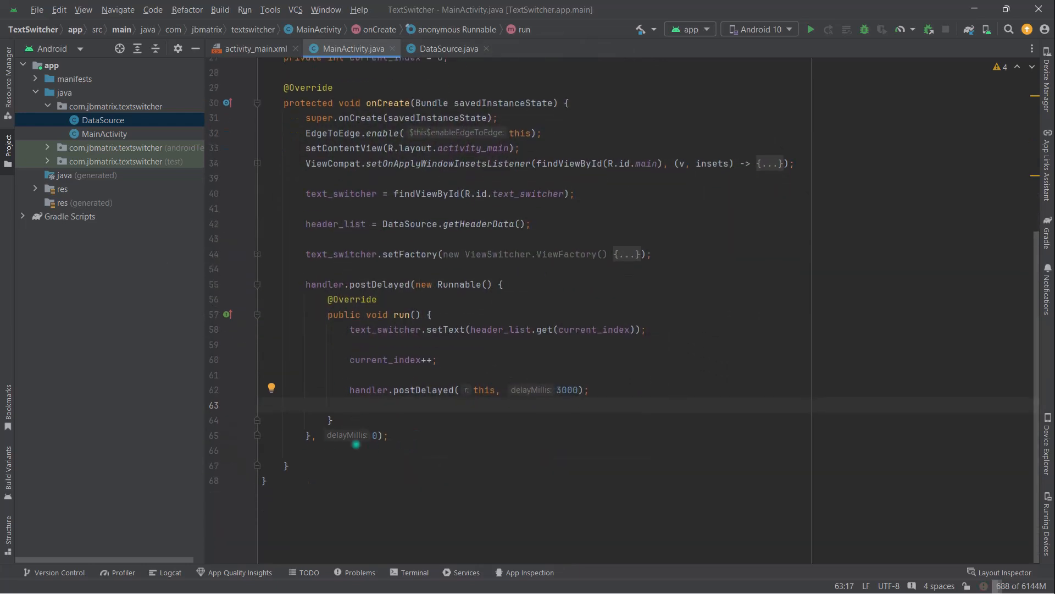
Step: Override onDestroy to call handler.removeCallbacksAndMessages(null) after super.onDestroy()
{"action": "type", "text": "onDestroy() {"}
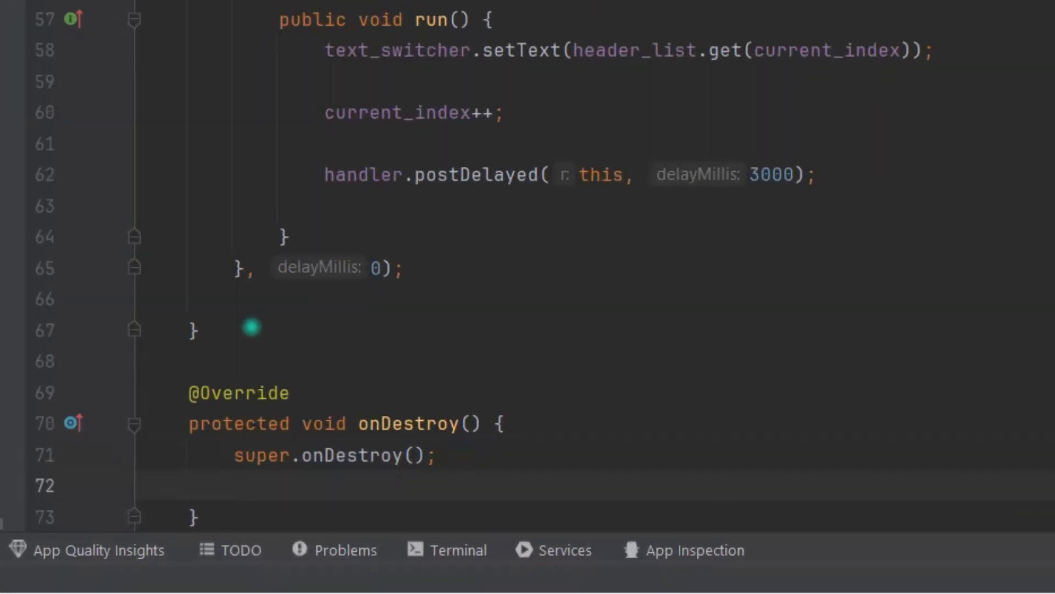
{"action": "type", "text": "handler.r"}
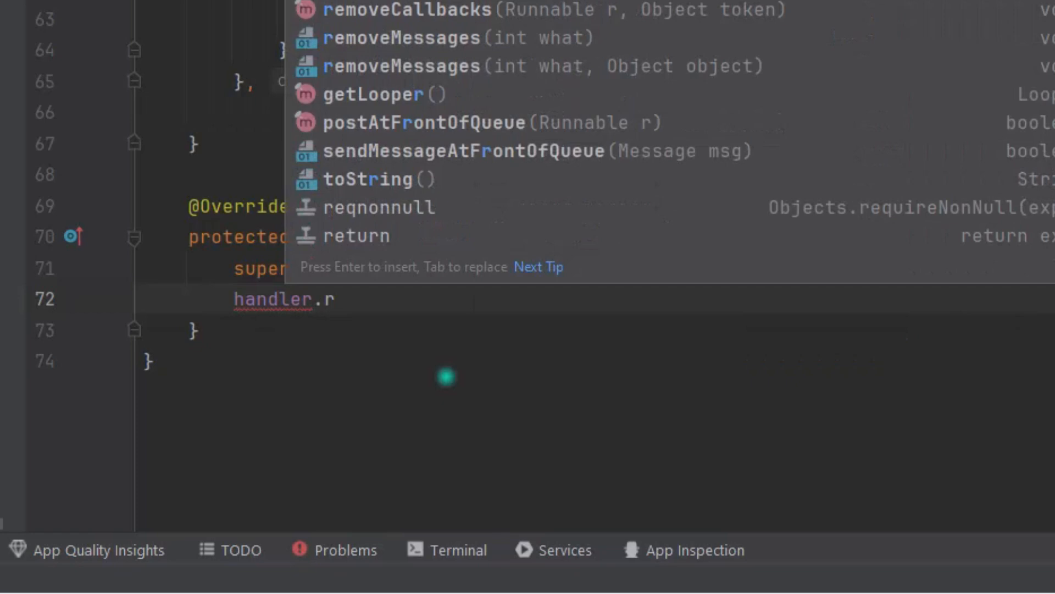
{"action": "type", "text": "e"}
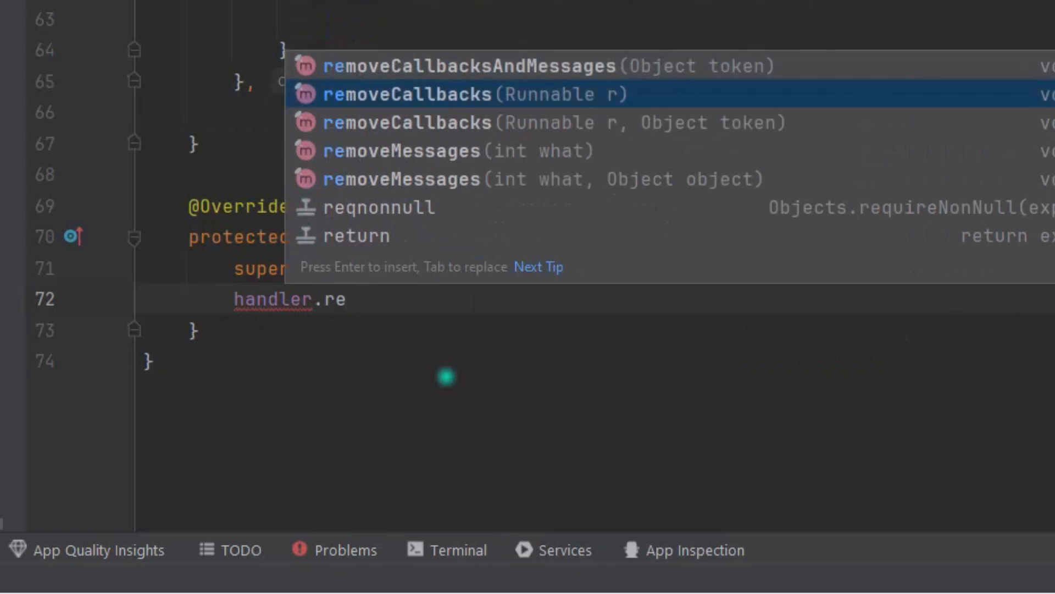
{"action": "key", "text": "Up"}
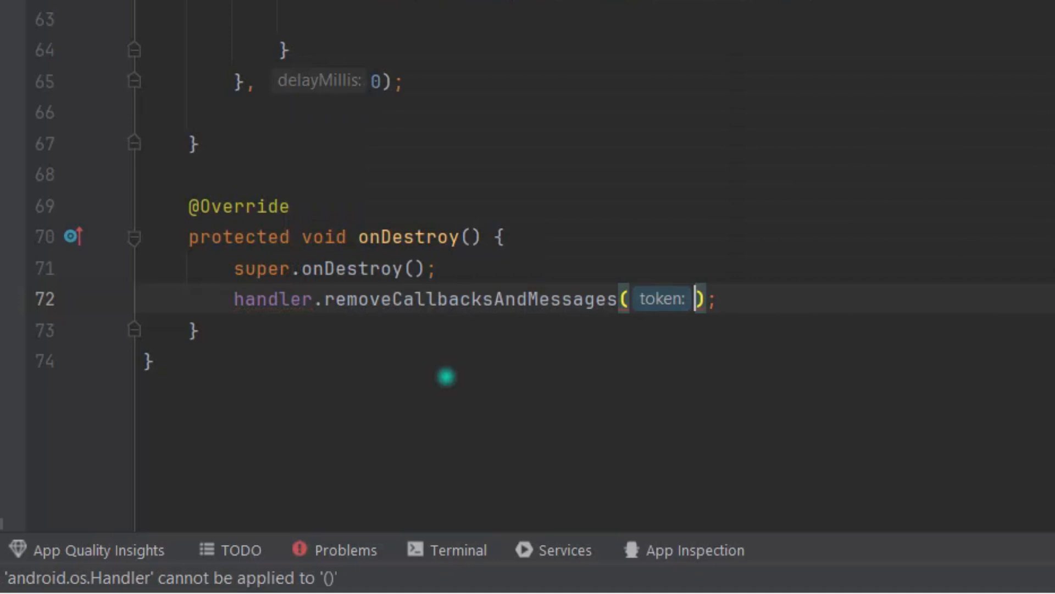
{"action": "type", "text": "nu"}
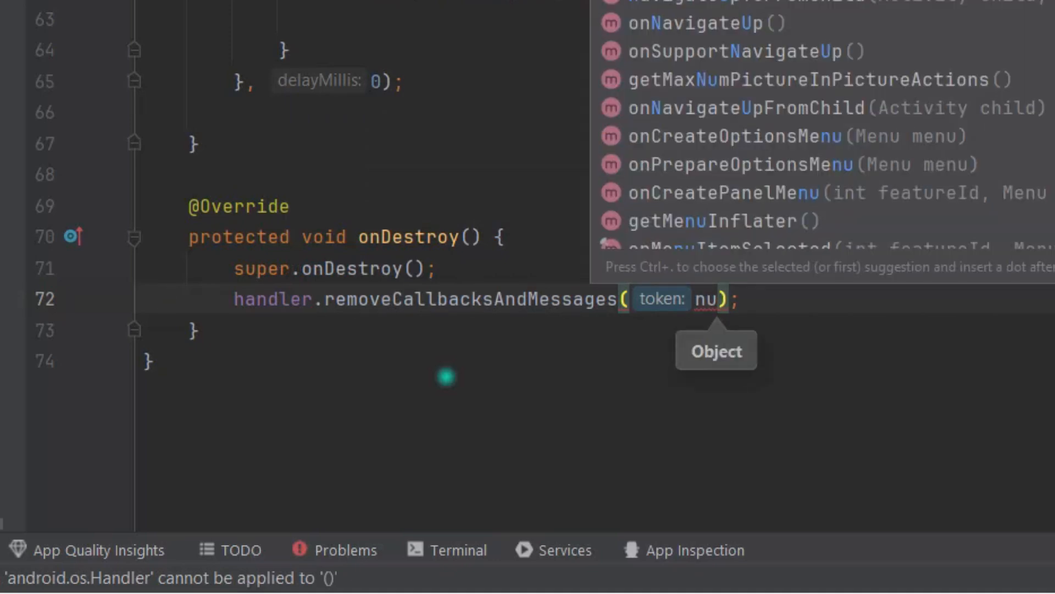
{"action": "type", "text": "ll"}
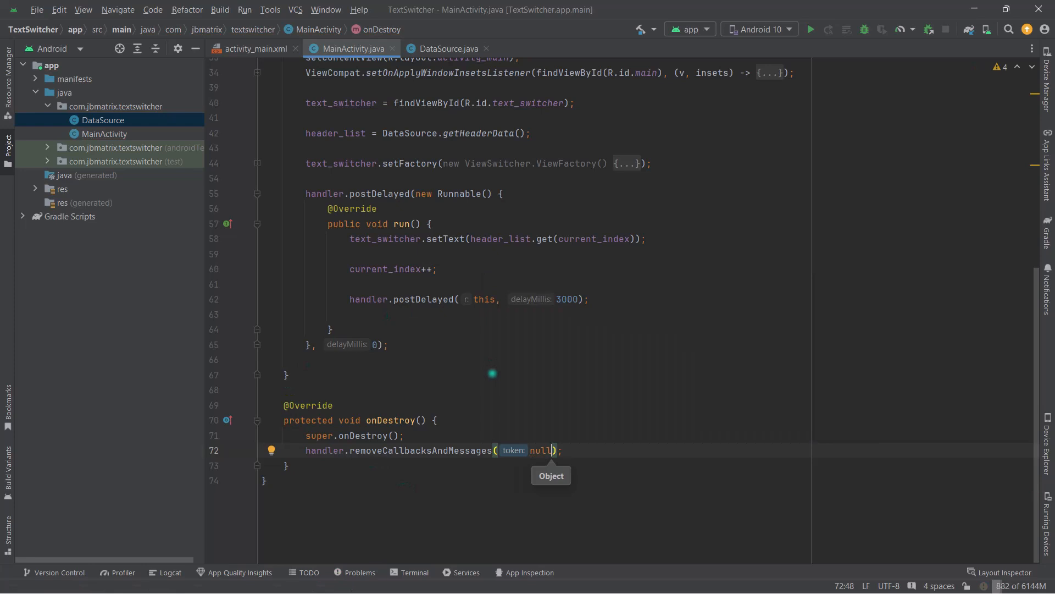
{"action": "scroll", "scroll_direction": "down", "scroll_amount": 3}
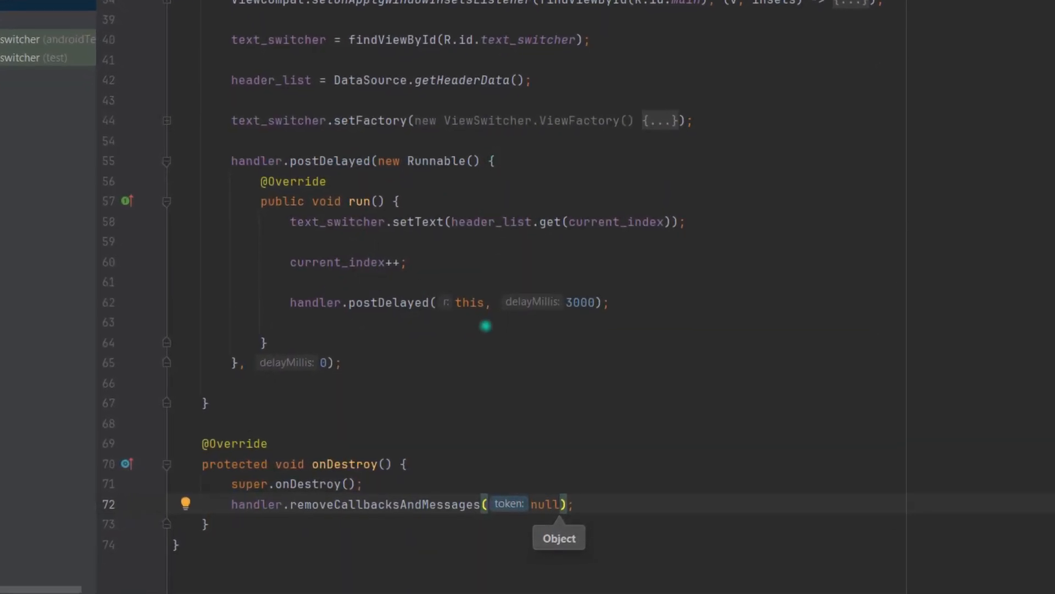
Step: After current_index++, add if (current_index >= header_list.size()) { current_index = 0; }
{"action": "scroll", "scroll_direction": "down", "scroll_amount": 3}
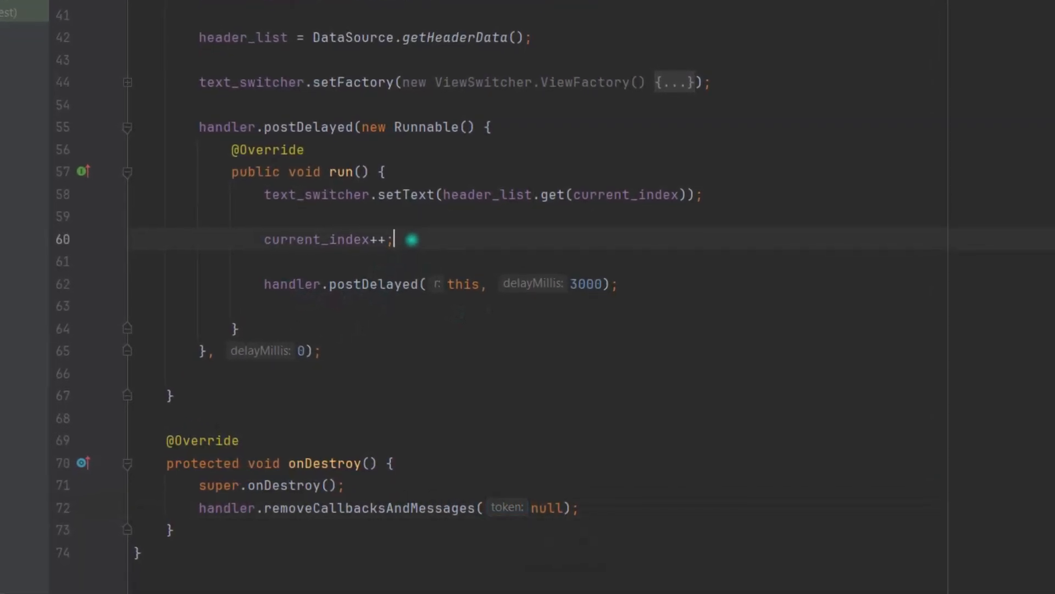
{"action": "key", "text": "Enter"}
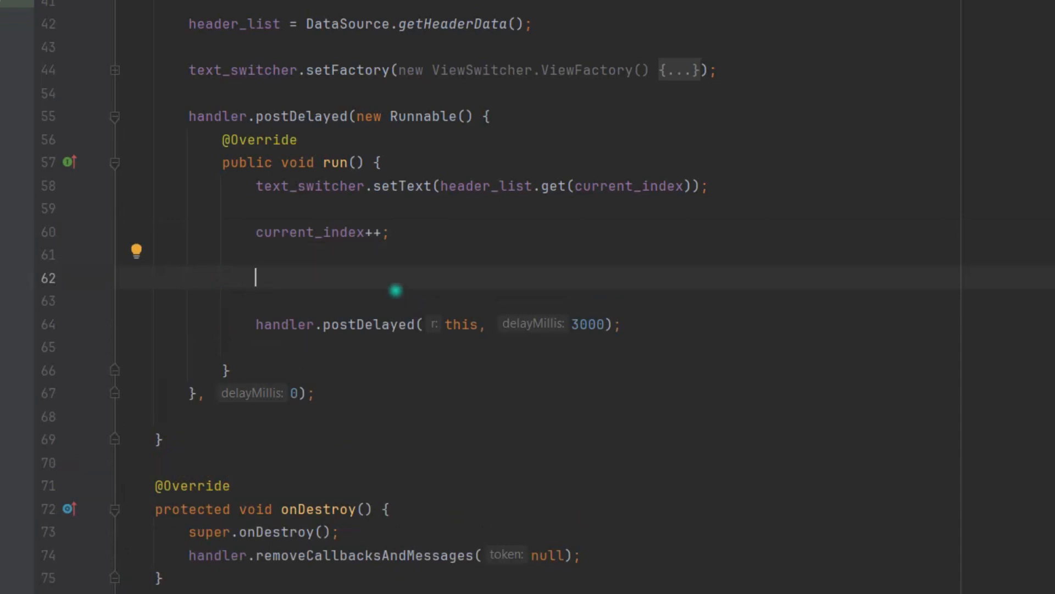
{"action": "type", "text": "if ("}
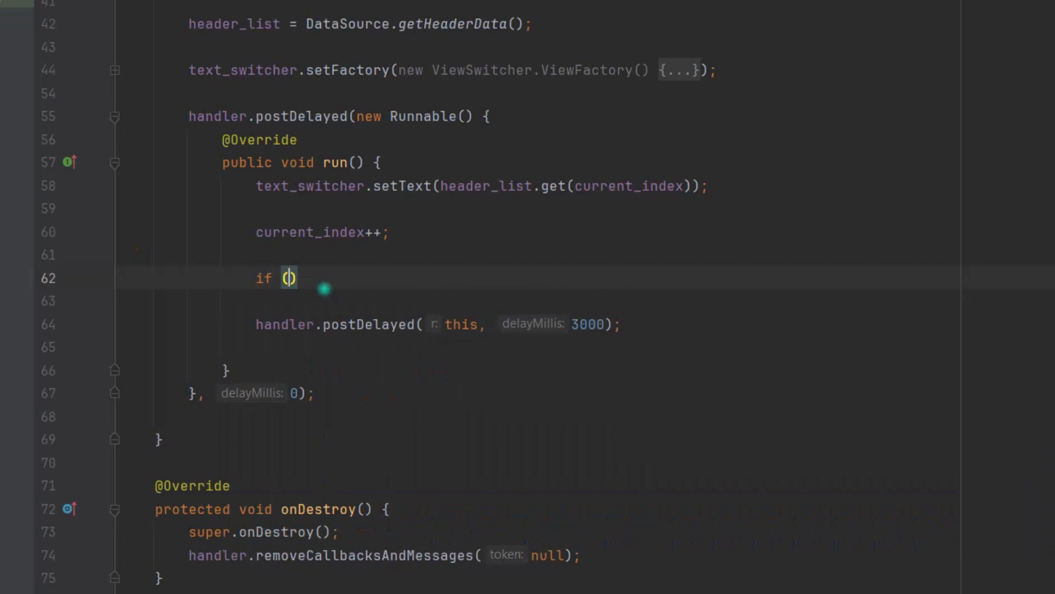
{"action": "type", "text": "current_index >"}
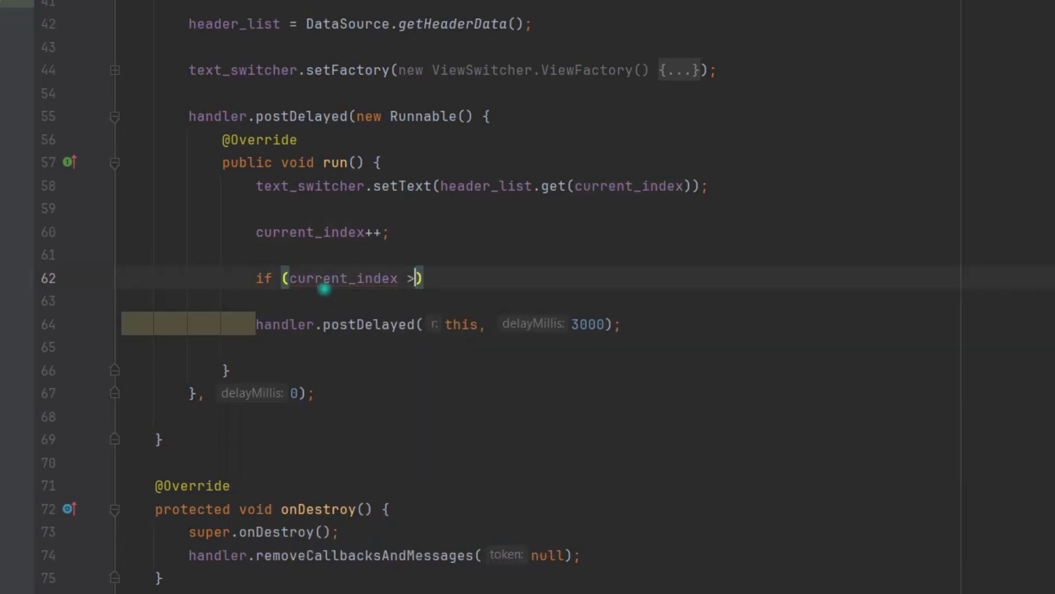
{"action": "type", "text": "= header_list.size("}
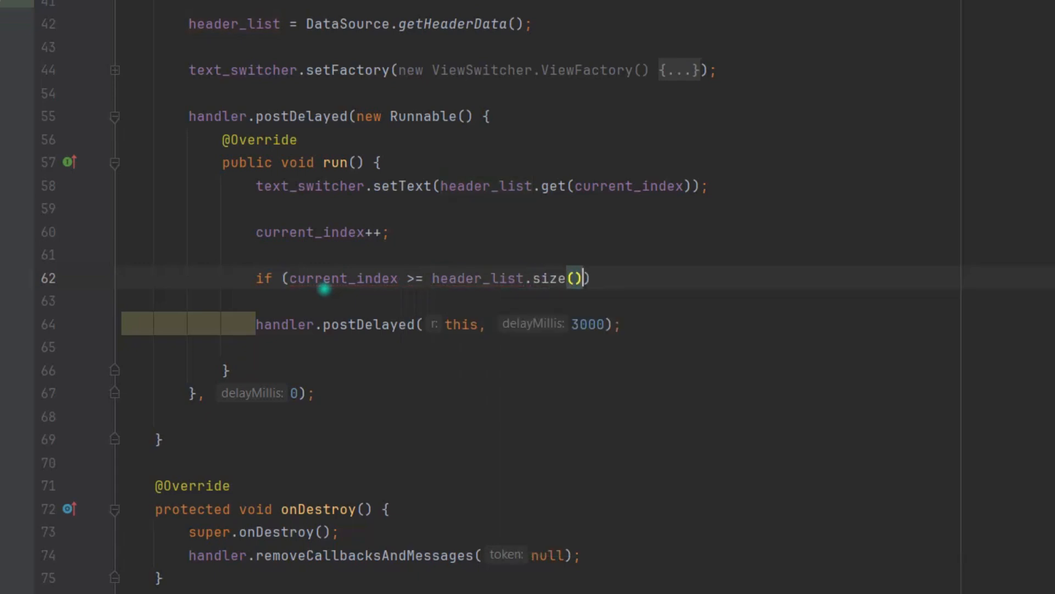
{"action": "type", "text": "{"}
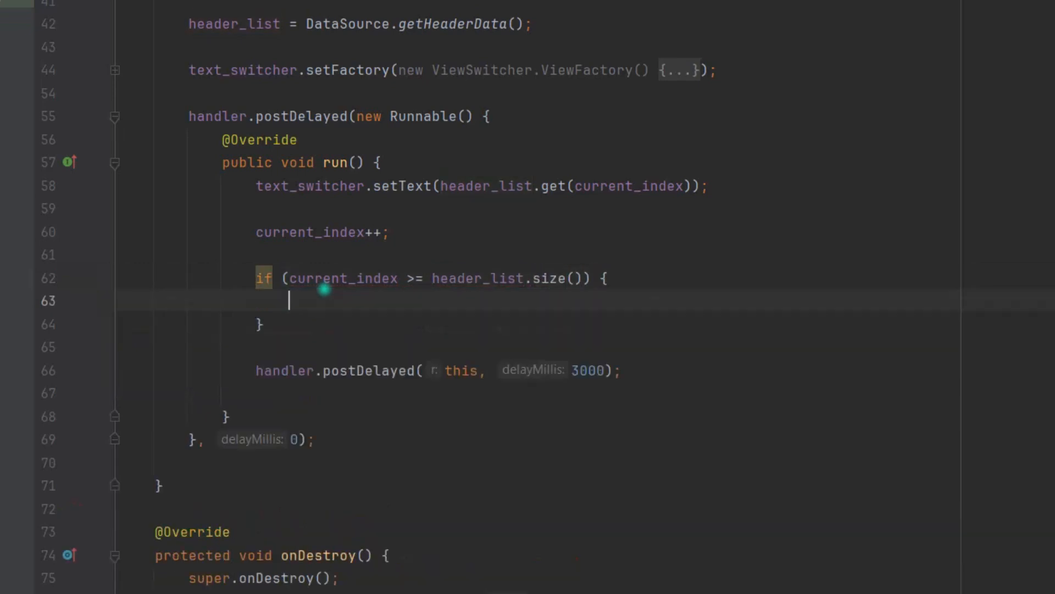
{"action": "type", "text": "current_index"}
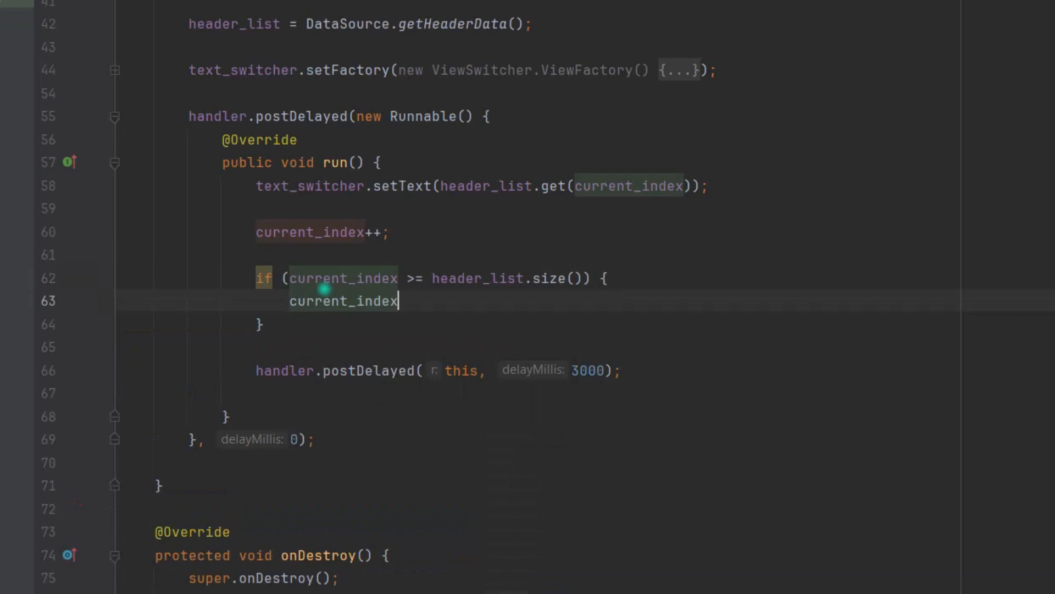
{"action": "type", "text": "= 0"}
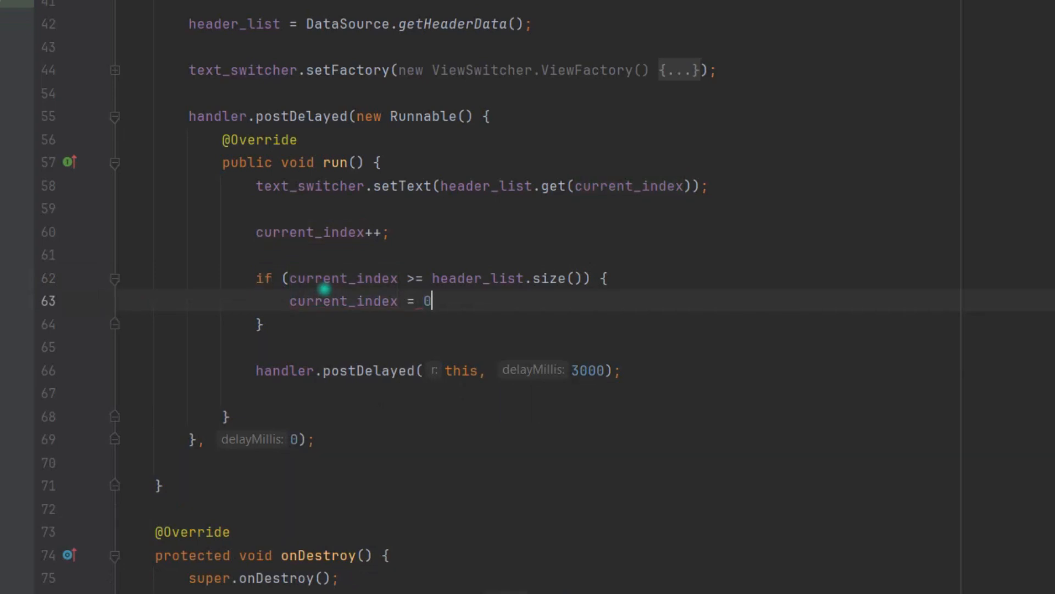
{"action": "type", "text": ";"}
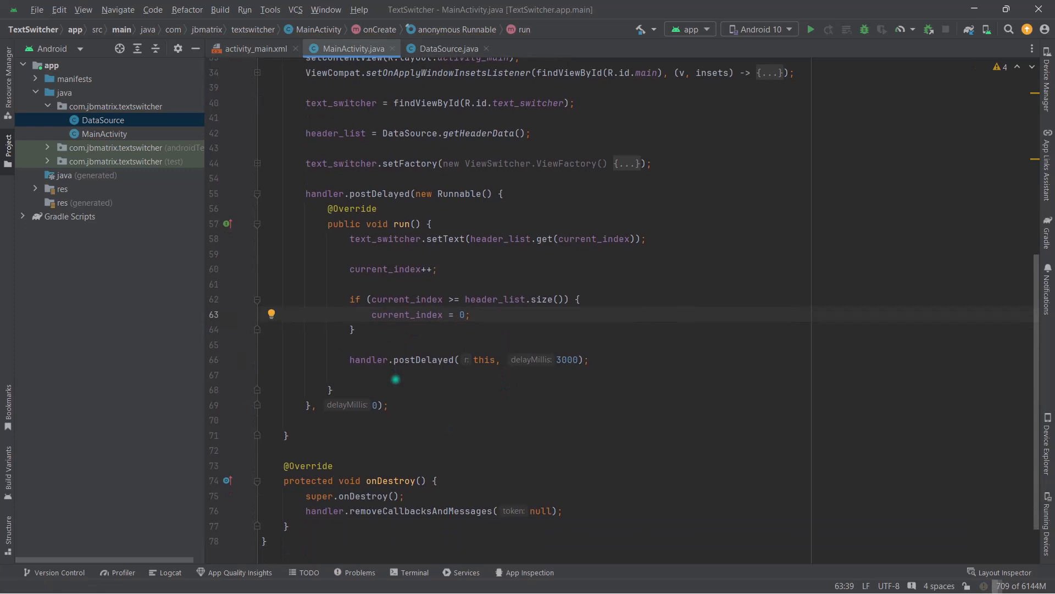
{"action": "left_click", "coordinate": [811, 30]}
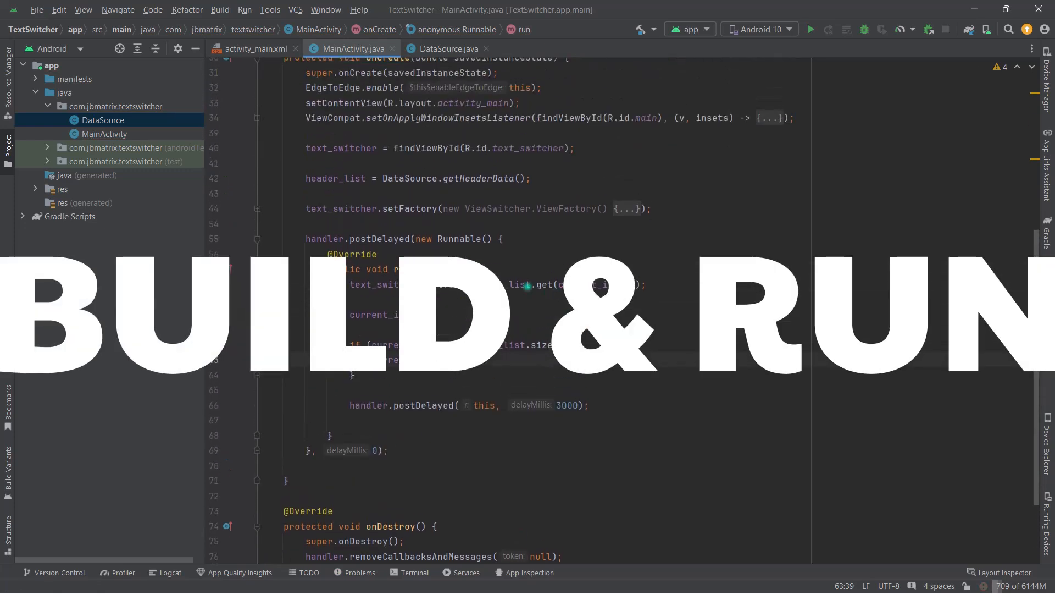